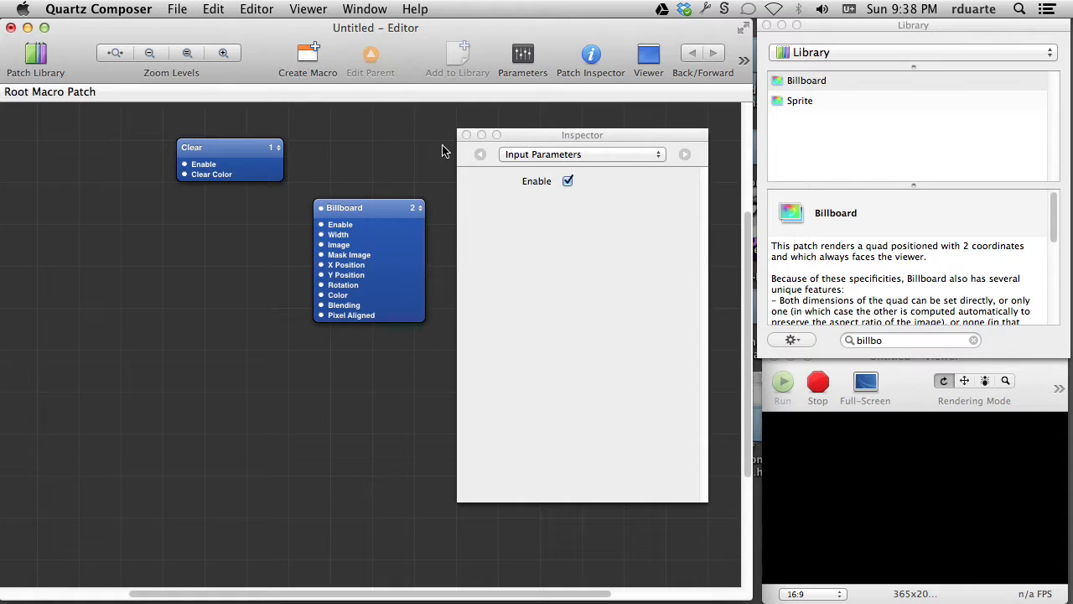
mouse_move(830, 100)
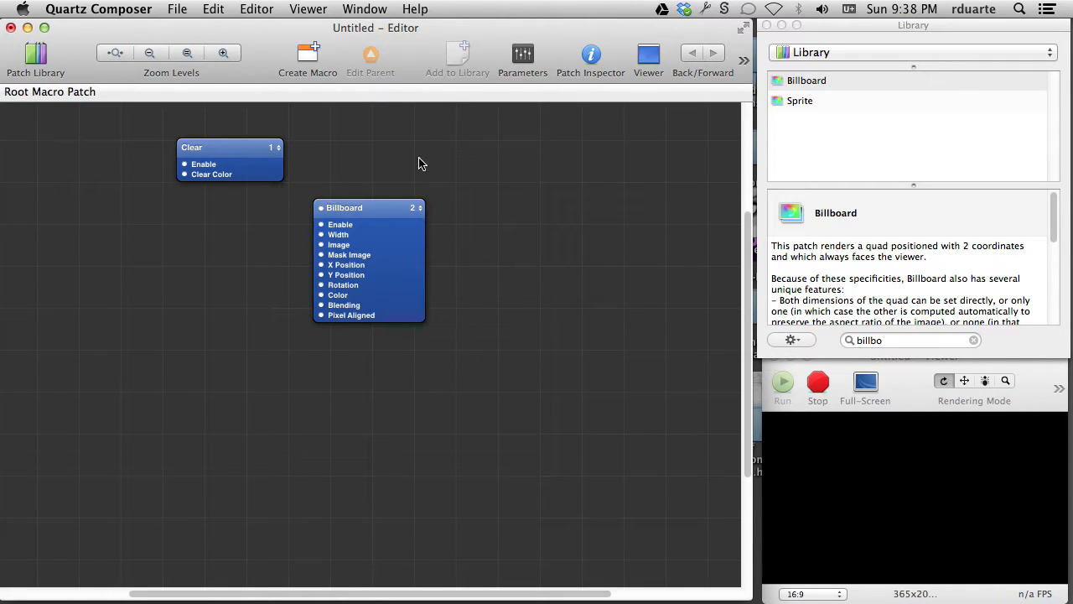
mouse_move(373, 212)
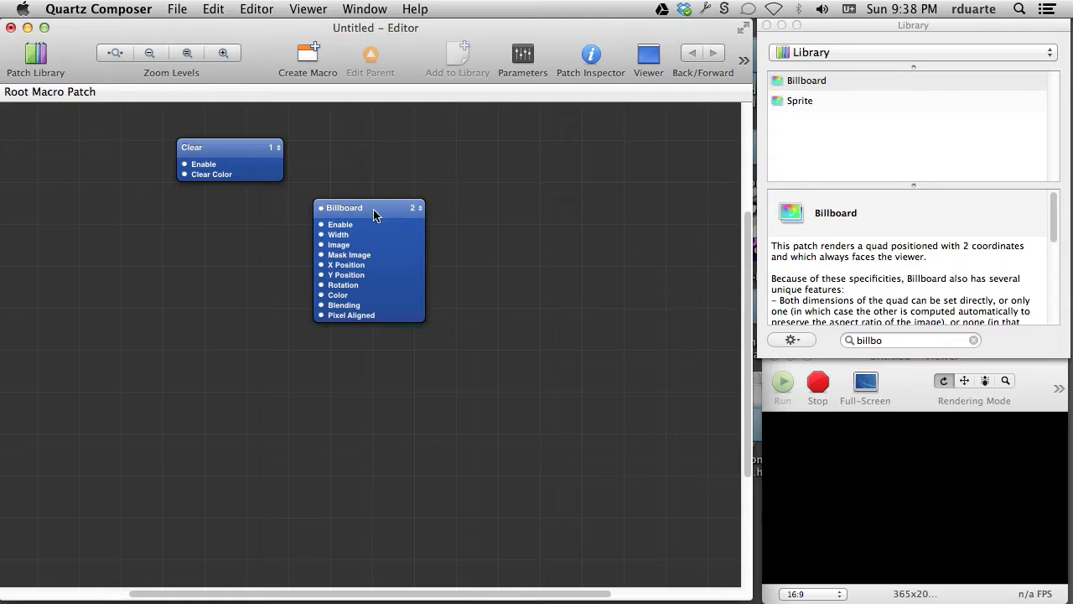
- Select the Billboard patch on the canvas to inspect its input ports
click(369, 208)
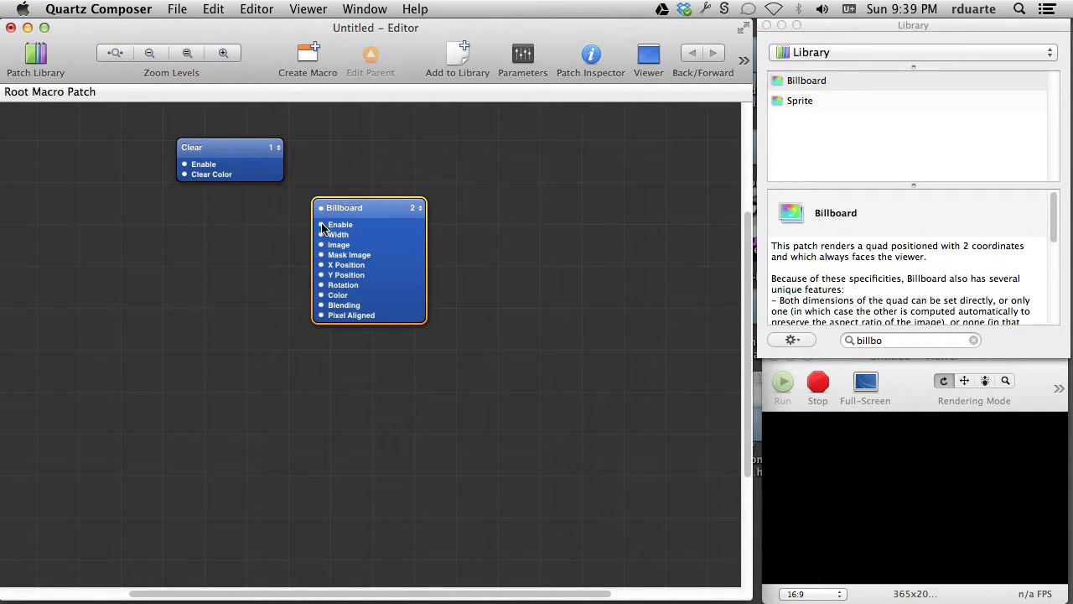
mouse_move(321, 225)
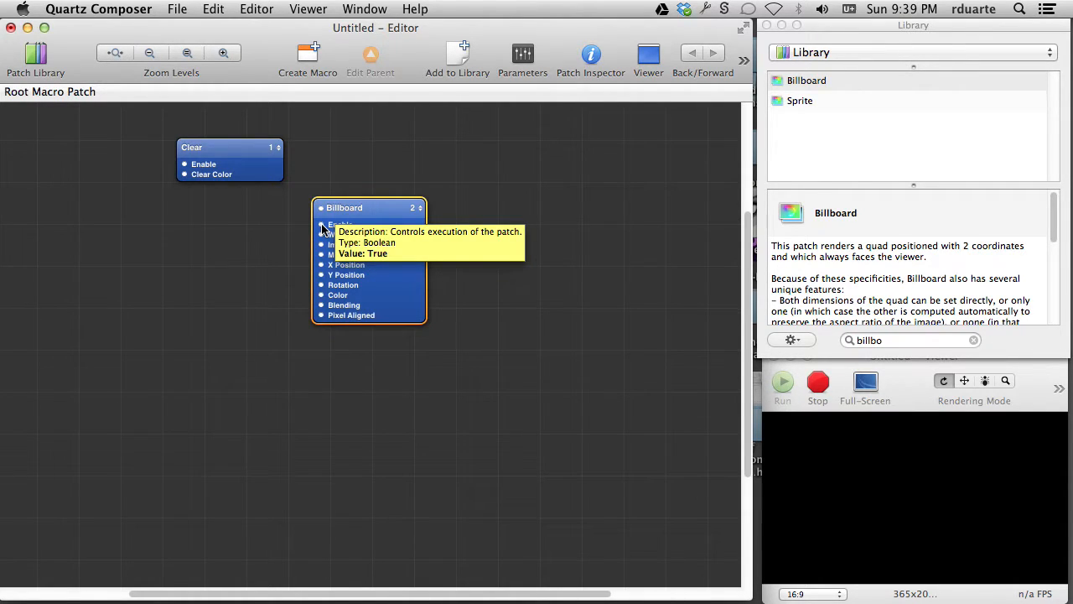
mouse_move(322, 234)
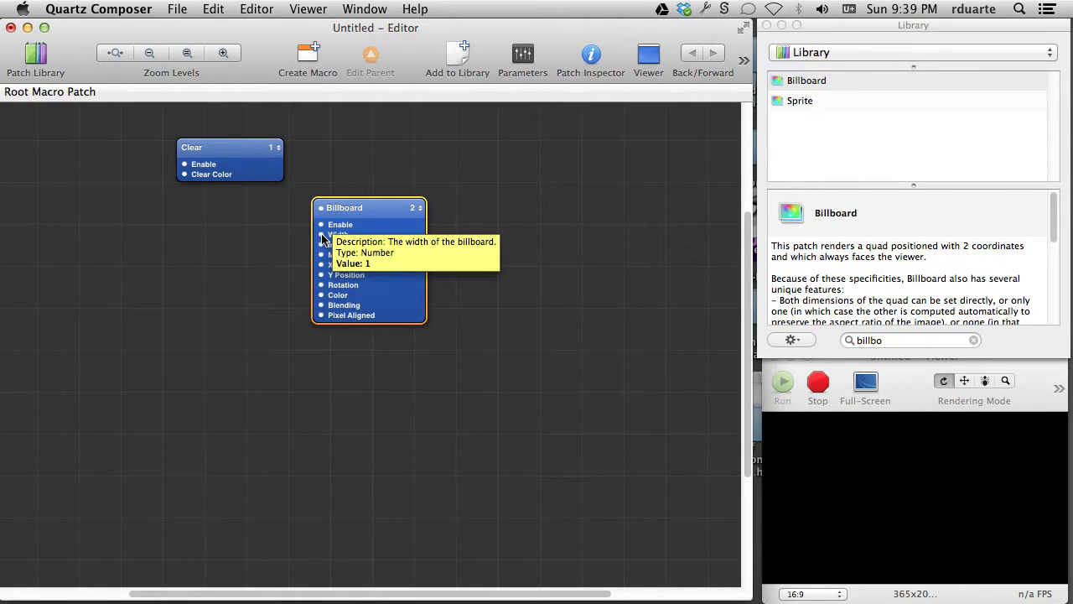
mouse_move(600, 46)
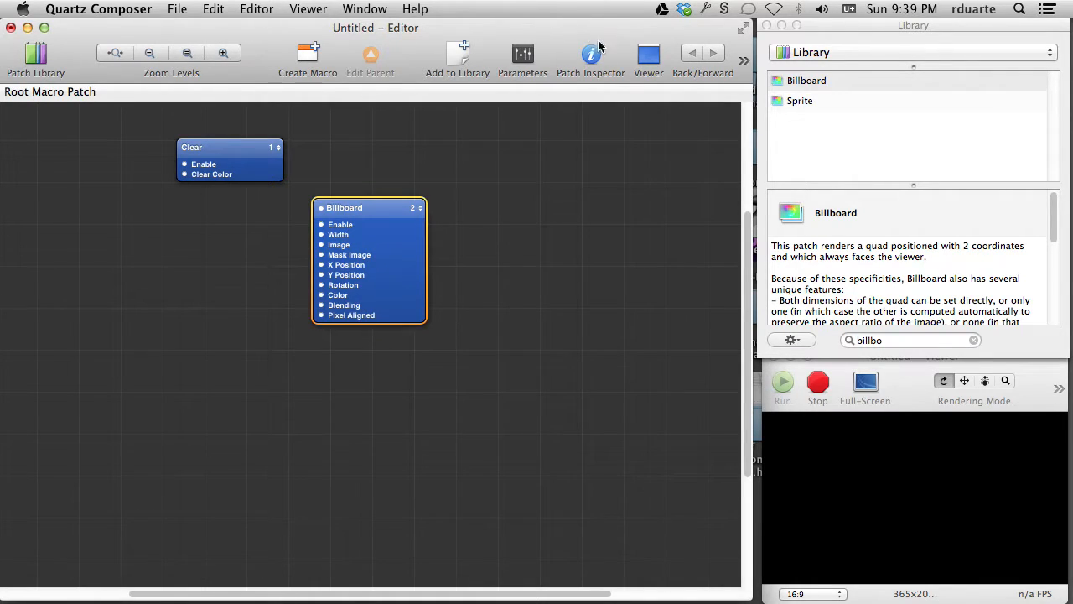
- Show the Billboard's input parameters (Width 1, positions 0) and start editing X Position
click(590, 54)
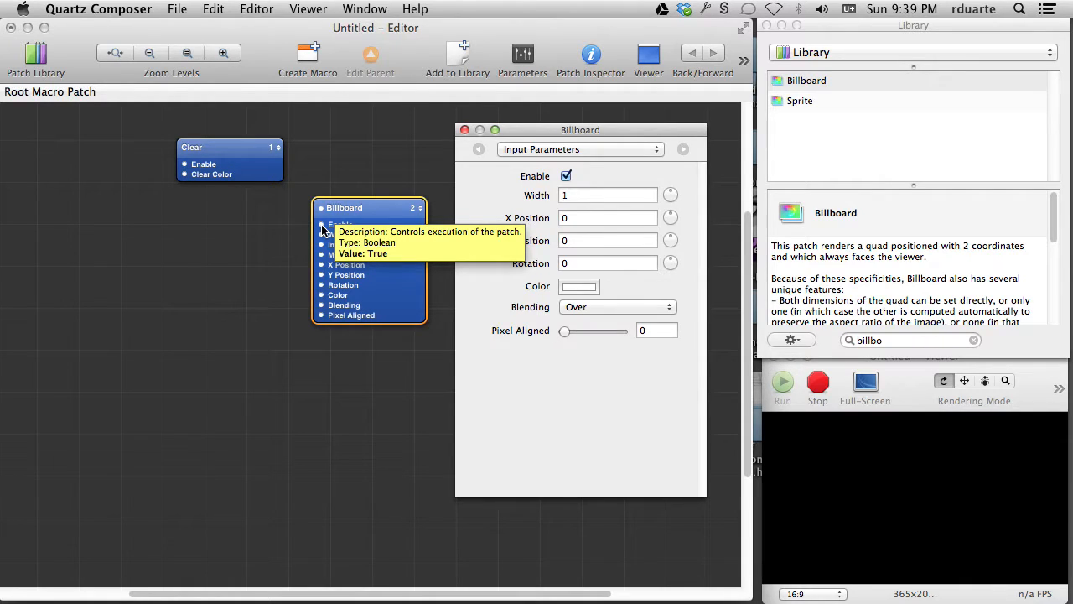
click(340, 224)
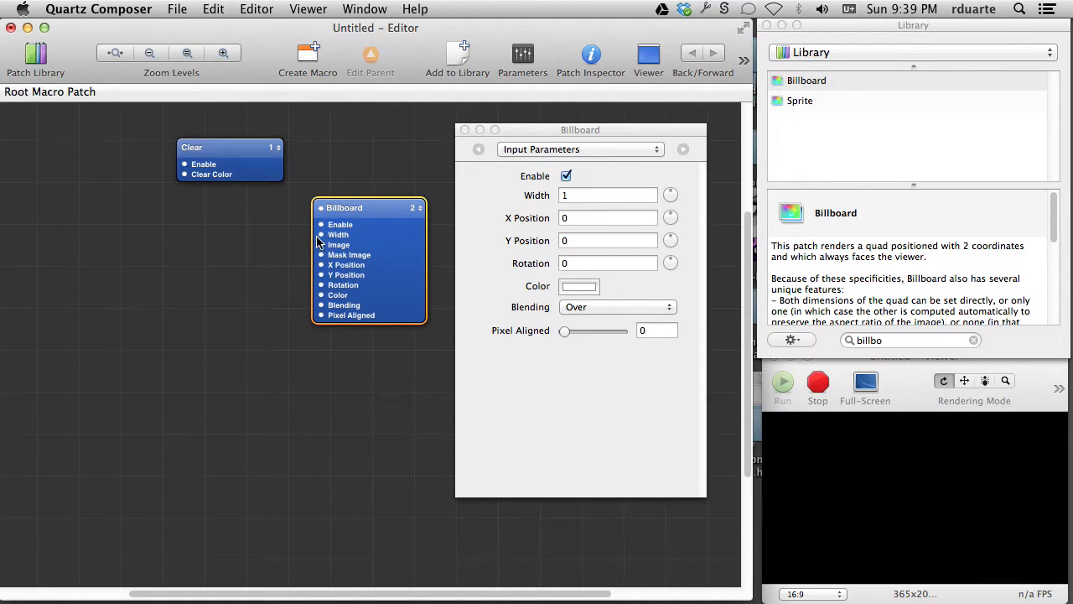
mouse_move(338, 234)
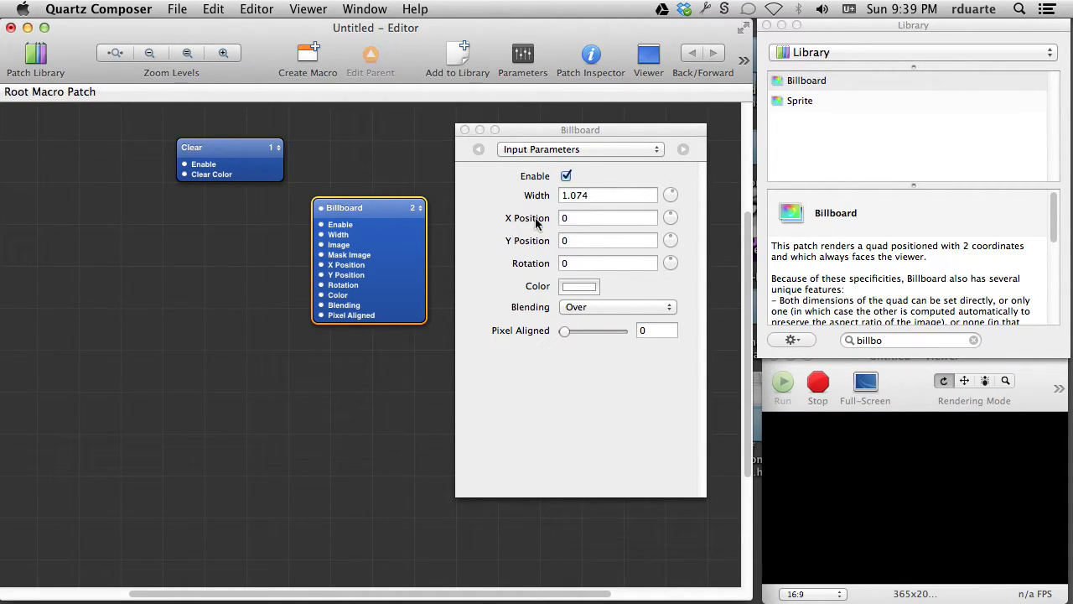
click(608, 195)
text(1)
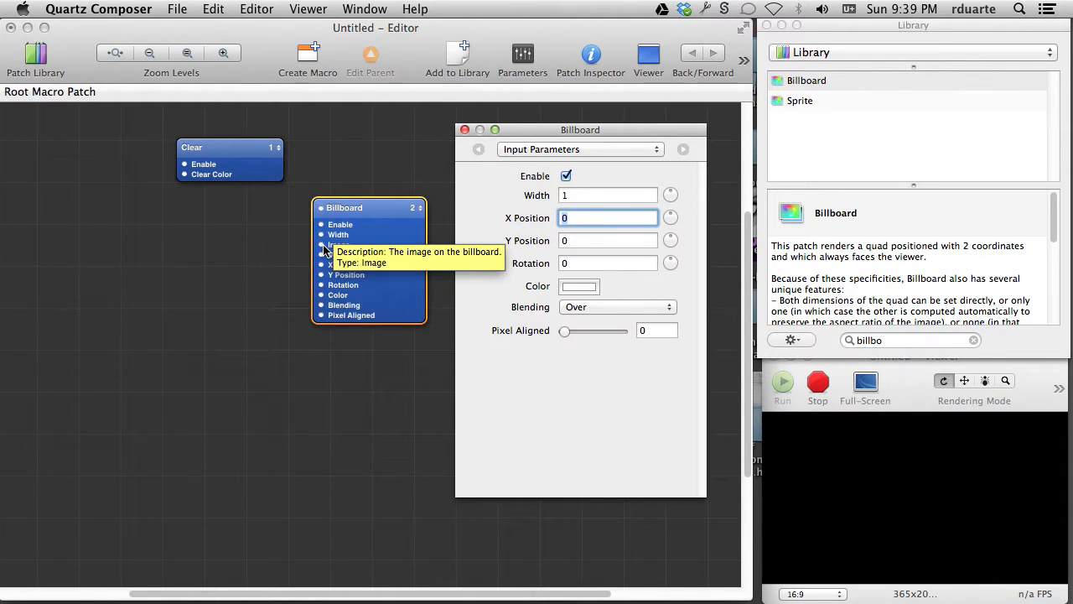
mouse_move(482, 244)
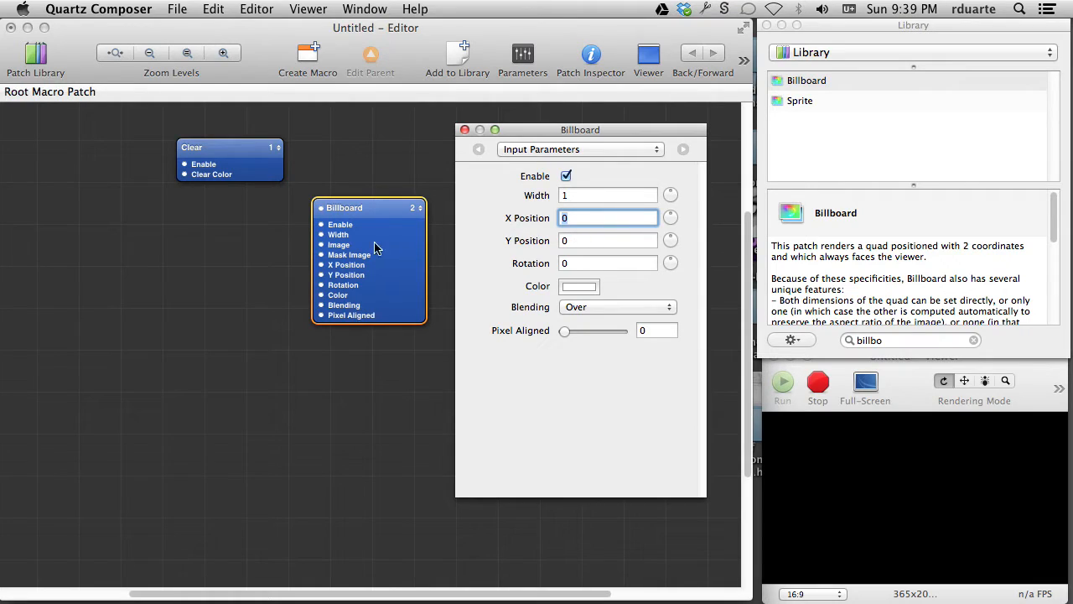
mouse_move(304, 269)
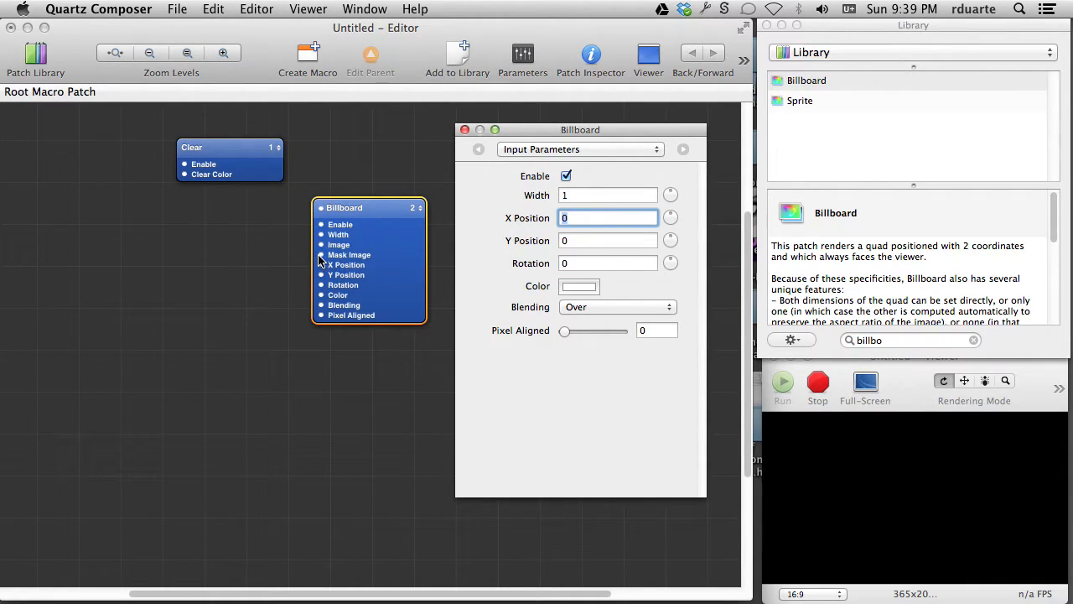
mouse_move(322, 285)
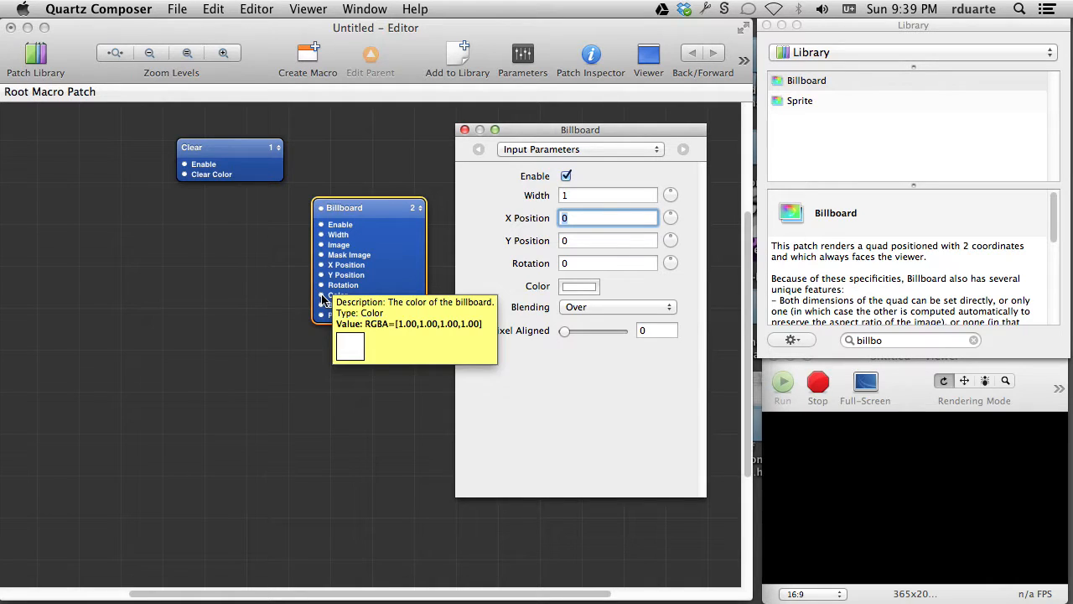
mouse_move(321, 305)
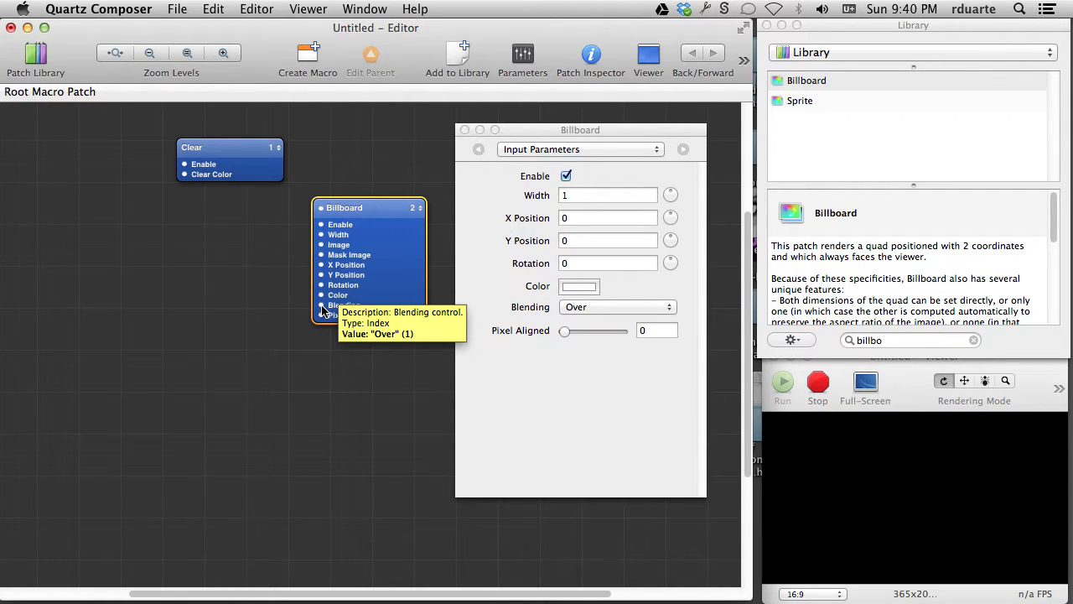
- Review the Billboard's Replace, Over and Add blending choices, leaving Over selected
click(617, 306)
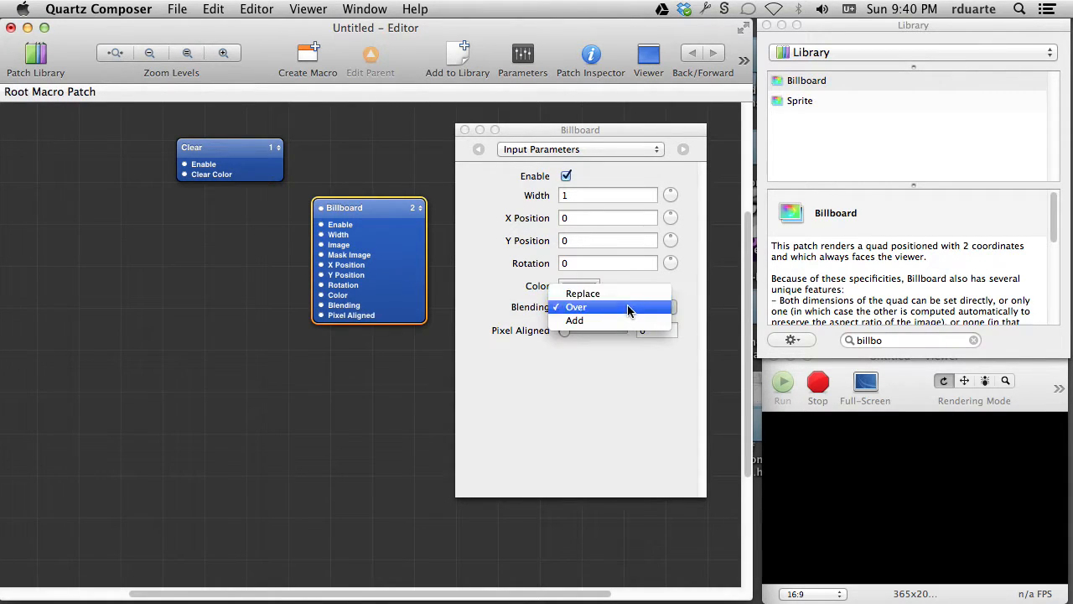
mouse_move(608, 321)
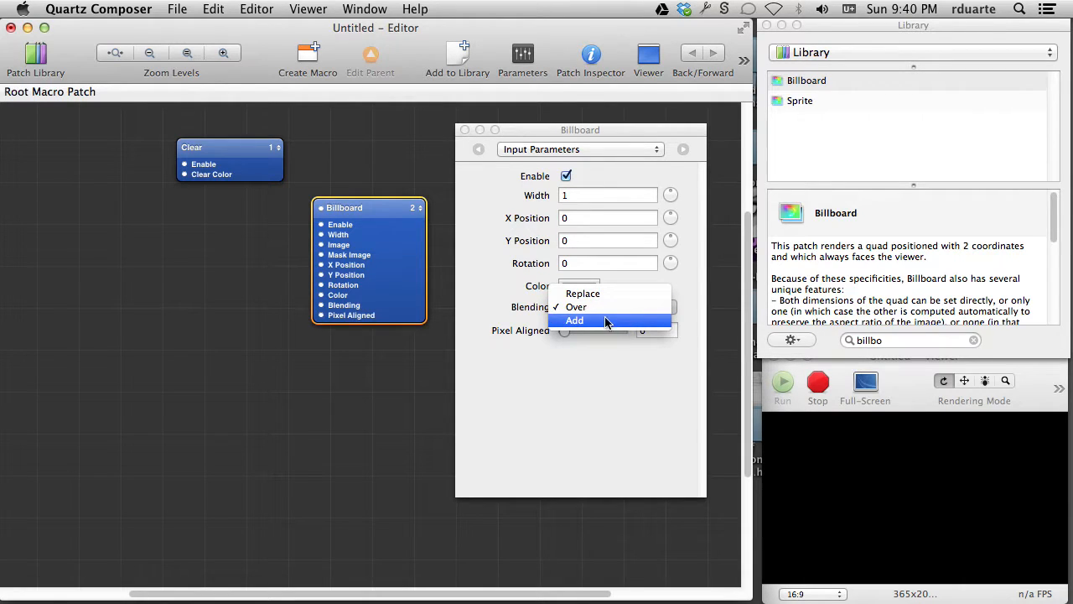
mouse_move(543, 308)
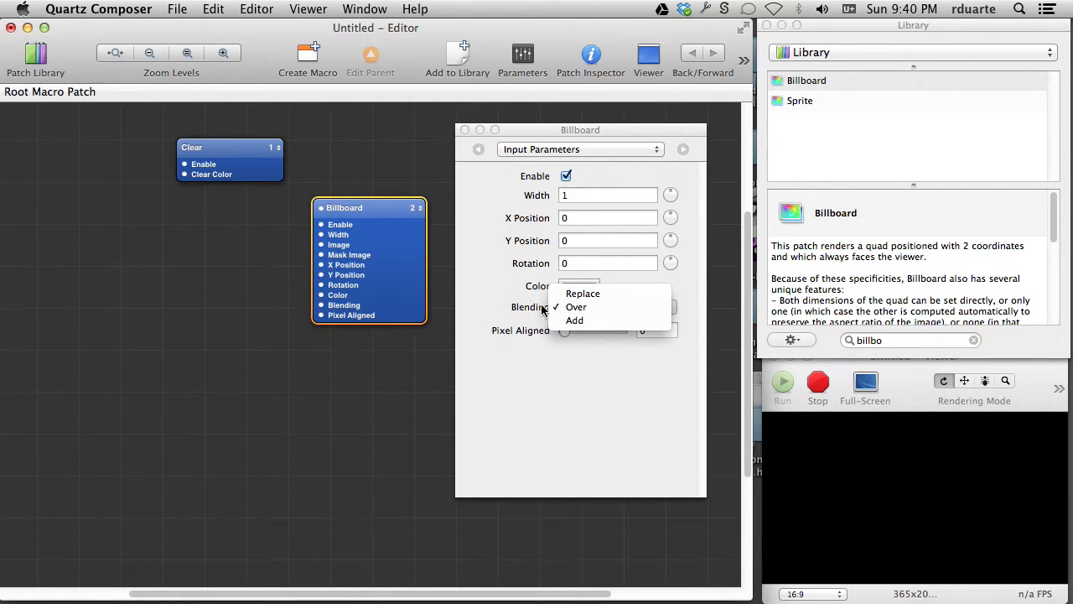
click(576, 306)
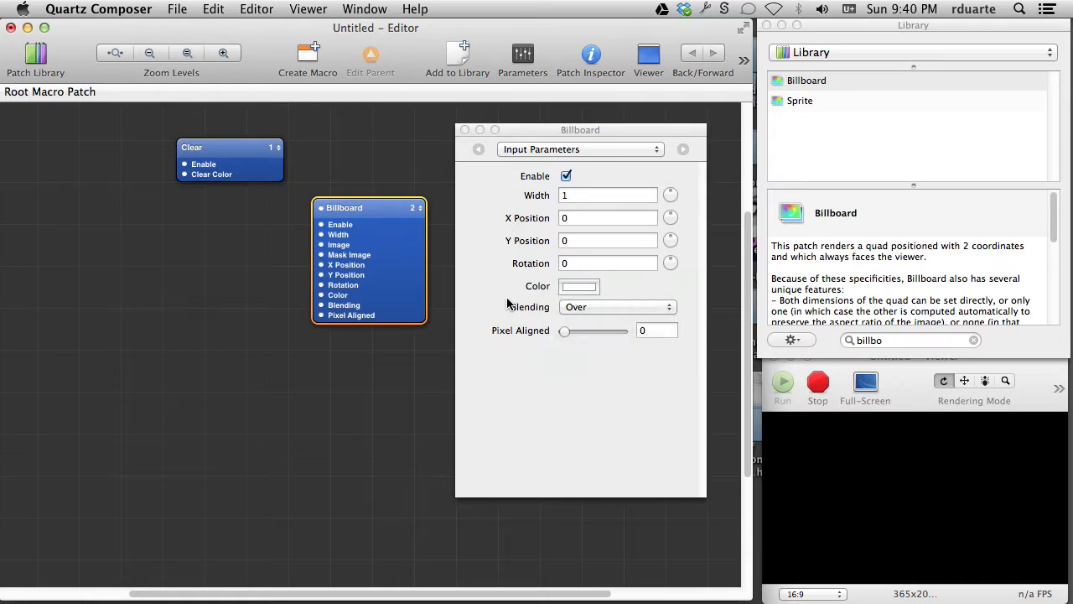
mouse_move(535, 275)
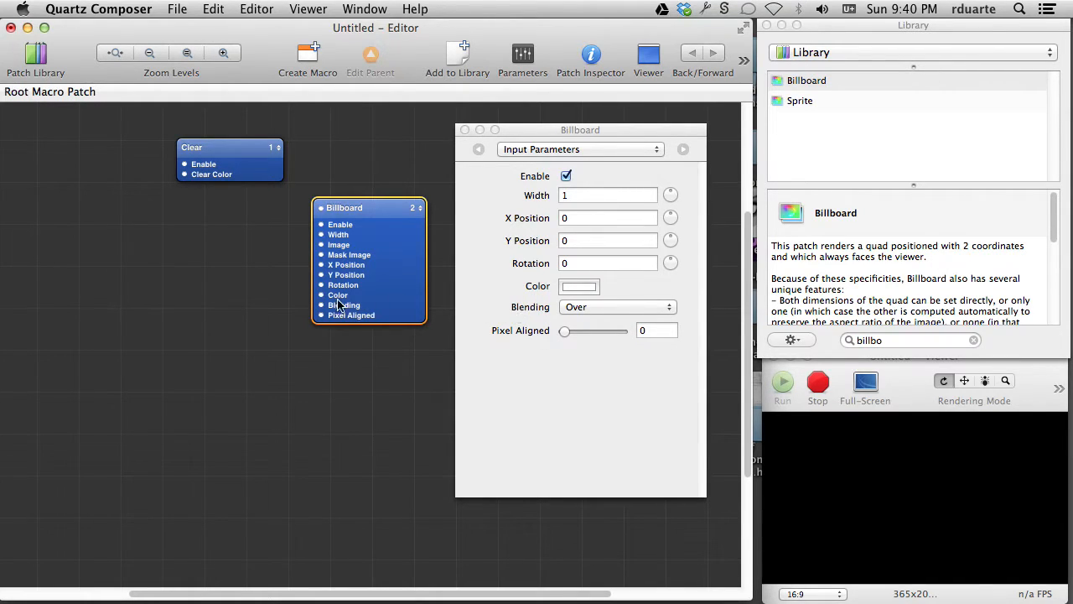
mouse_move(331, 305)
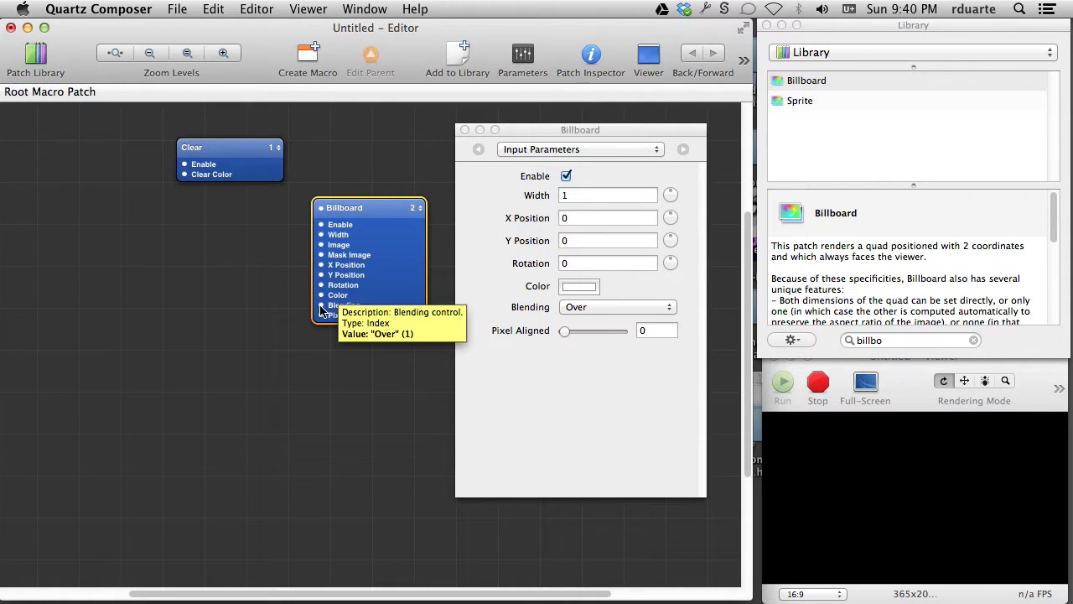
mouse_move(174, 232)
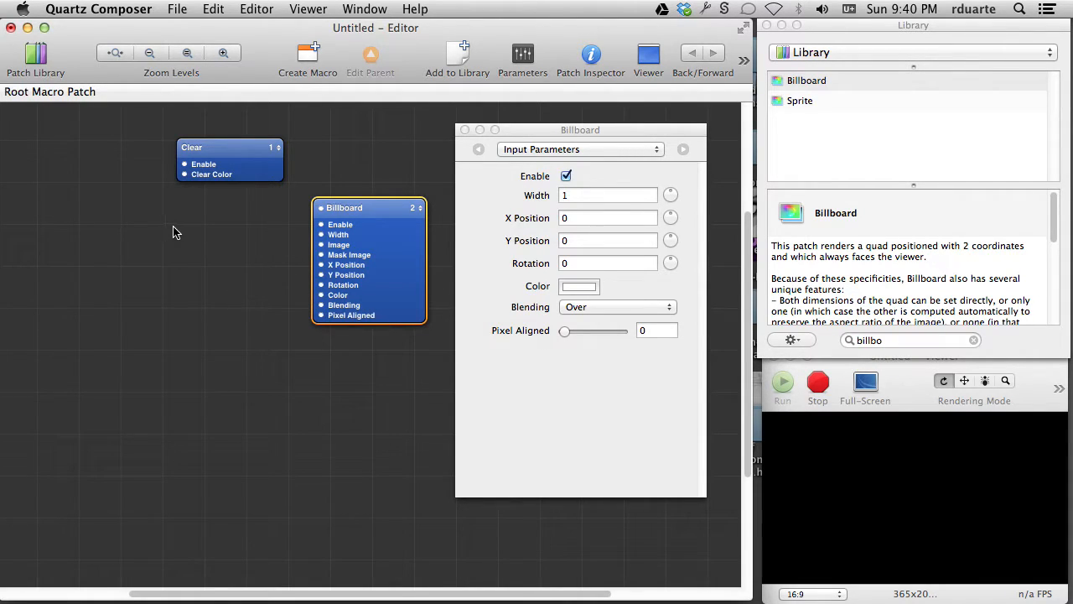
mouse_move(322, 306)
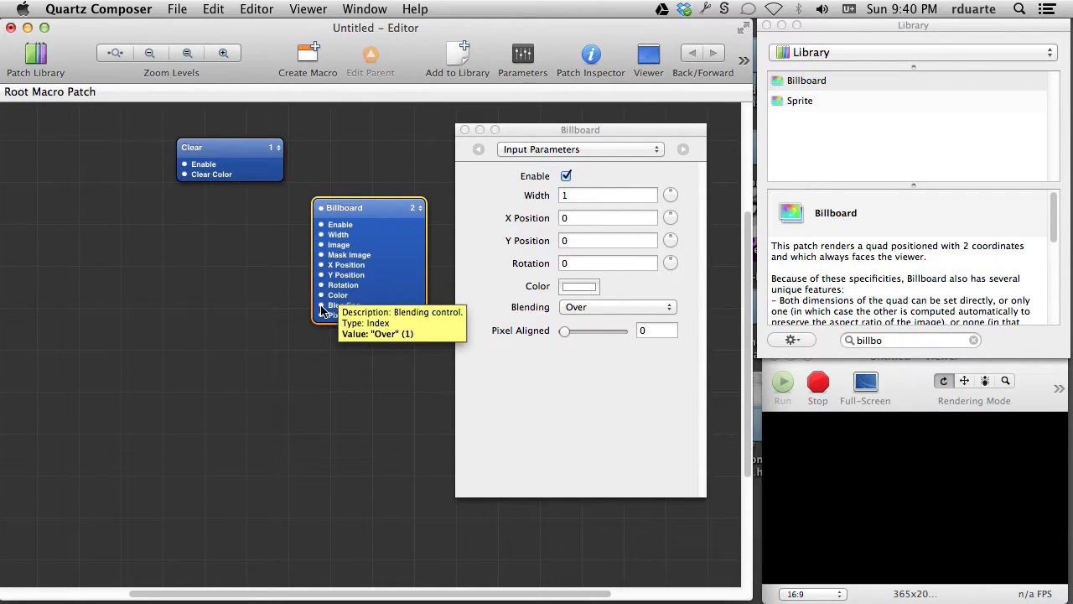
mouse_move(259, 287)
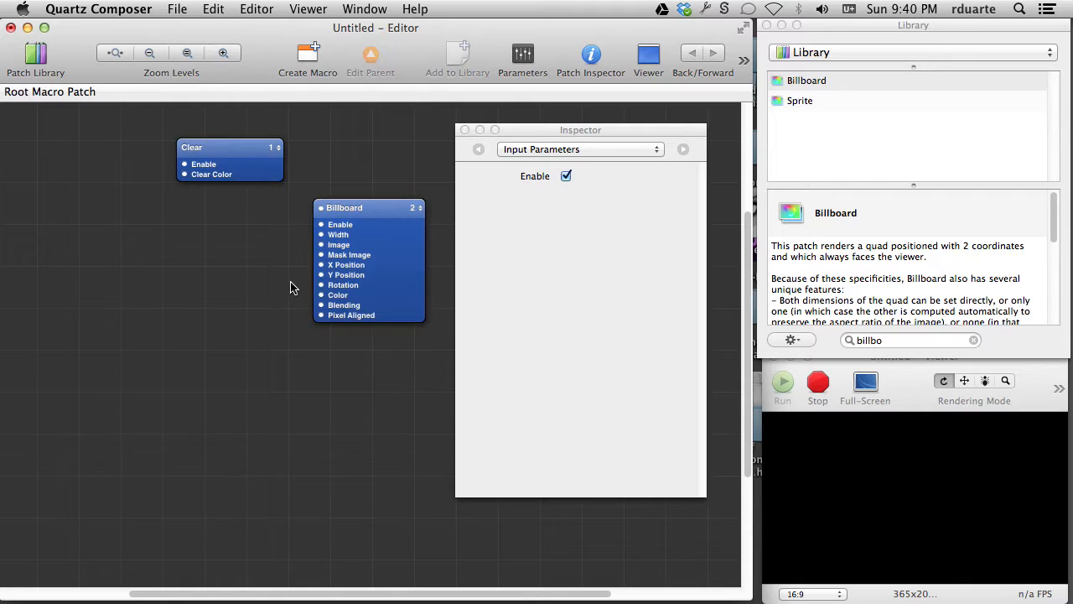
- Select the Billboard patch to remove it from the canvas
drag(580, 130, 579, 128)
text(rss)
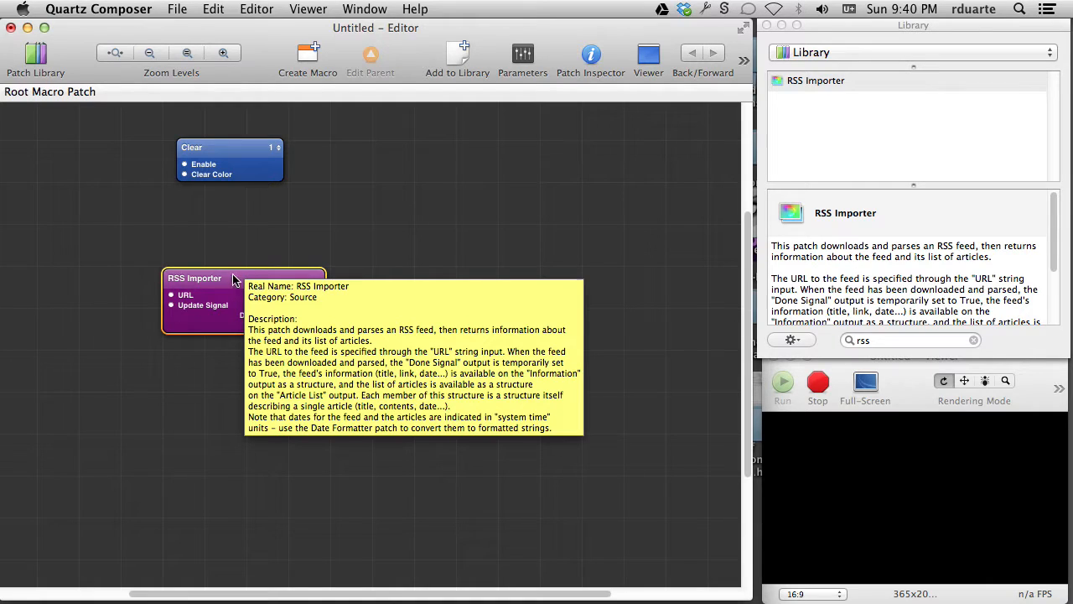
mouse_move(216, 280)
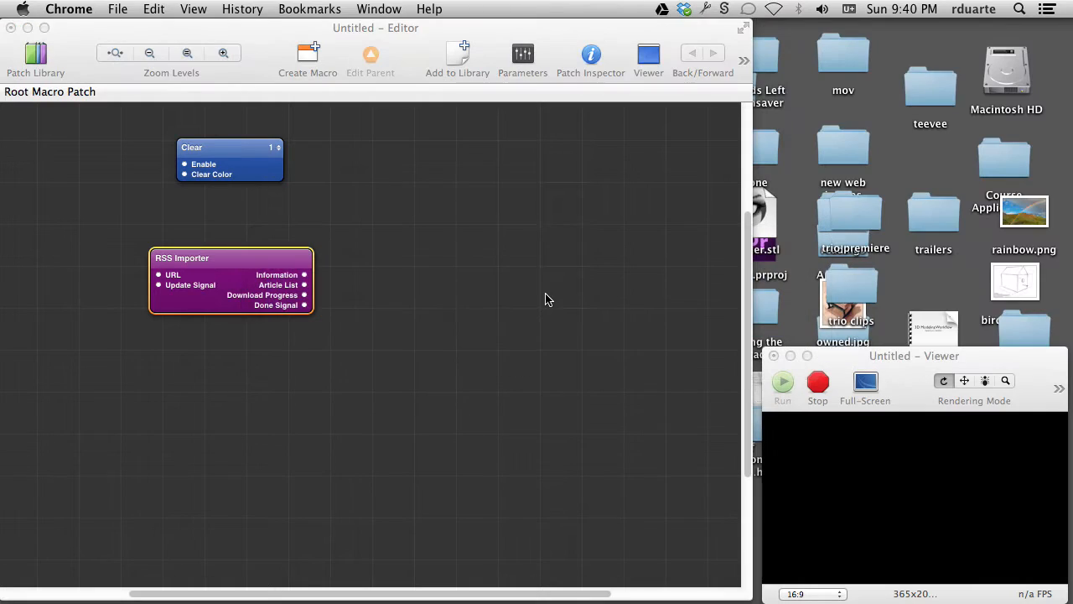
mouse_move(381, 177)
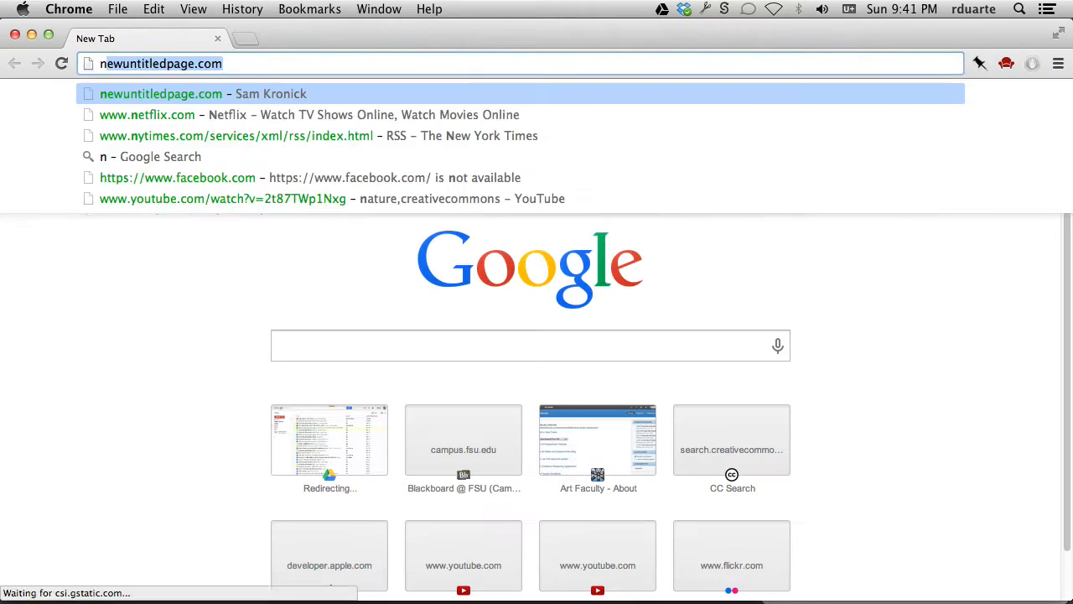
- Search Chrome for 'nytimes rss' and open the New York Times RSS page
text(nytime)
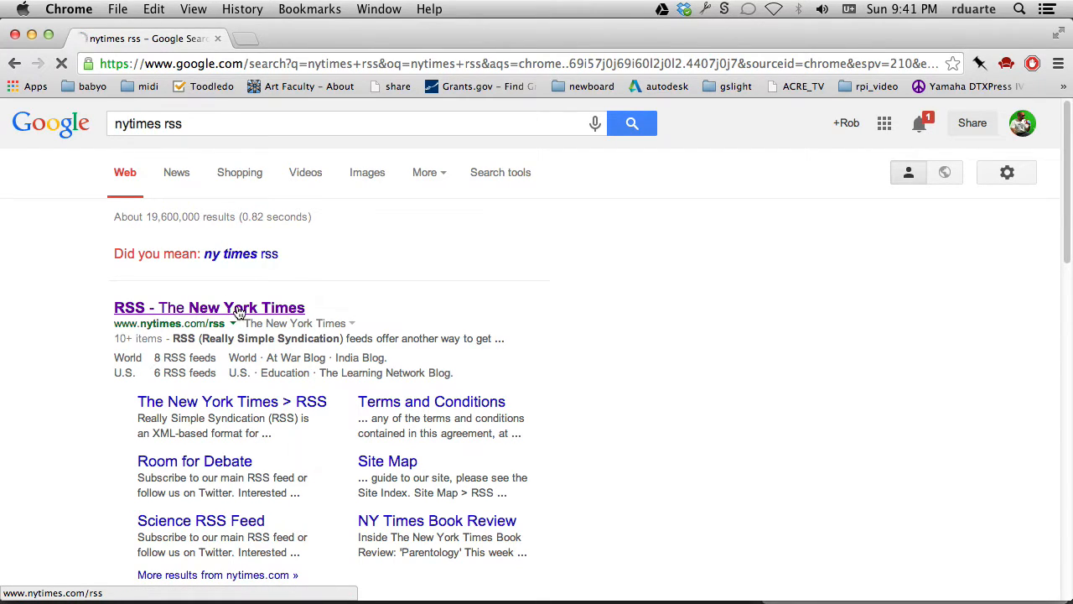
click(209, 308)
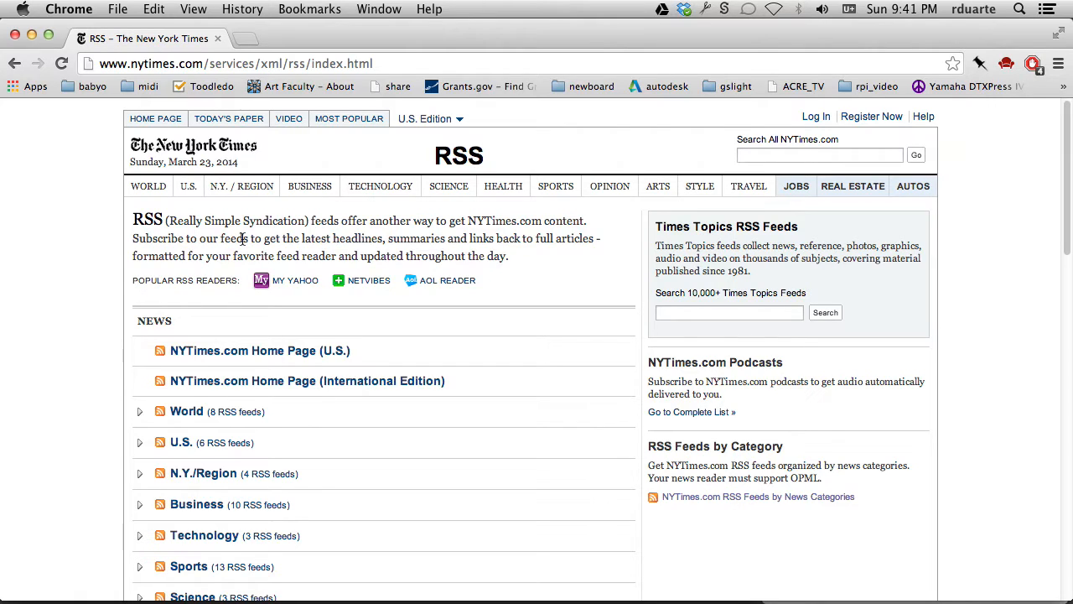
- Expand the World feeds, copy the World feed address and open that feed
scroll(down, 3)
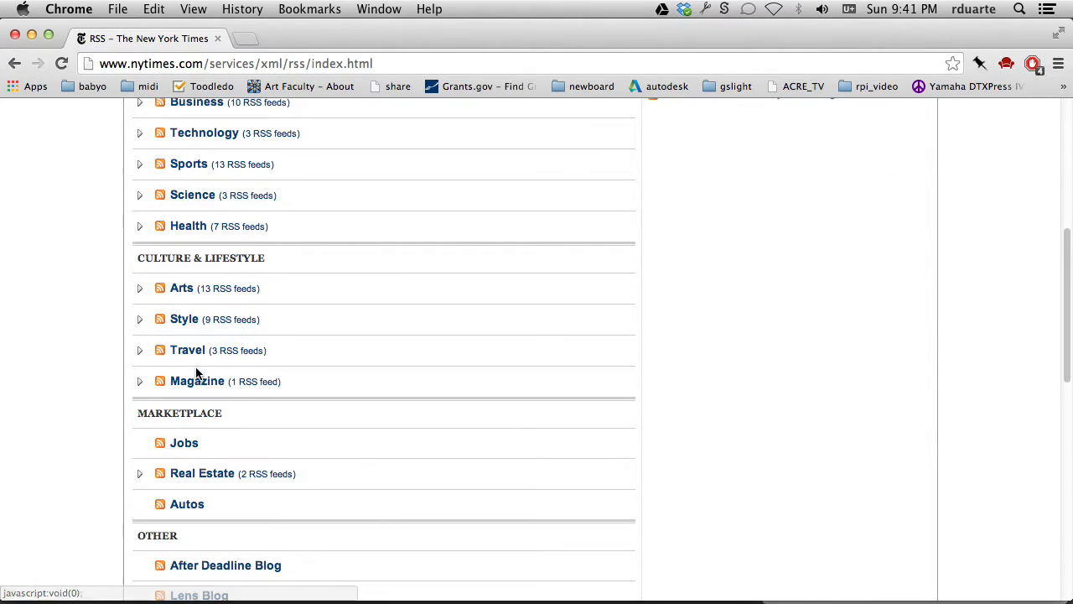
scroll(up, 3)
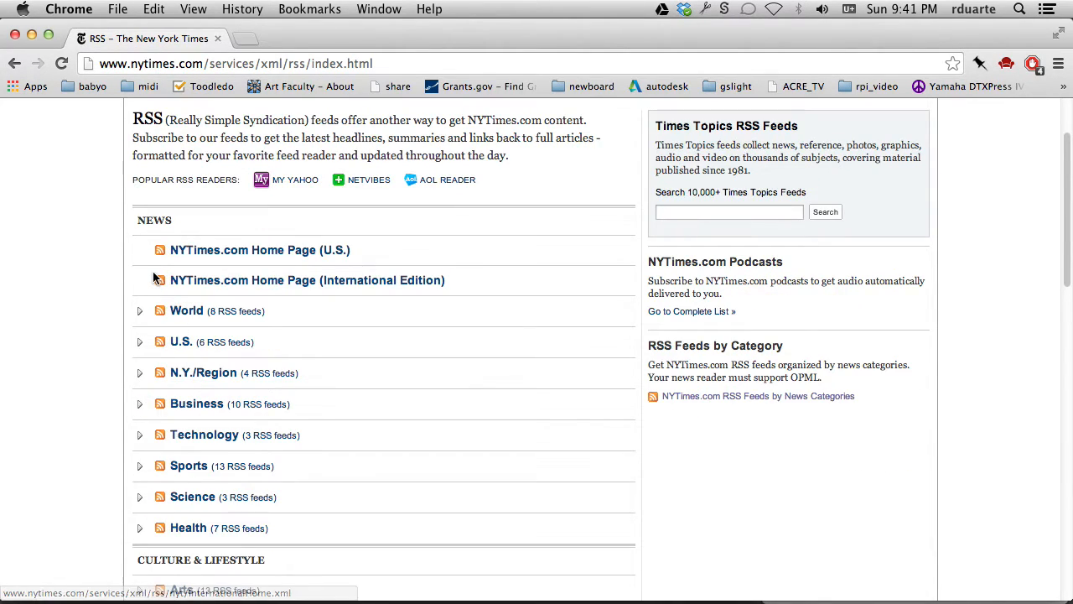
click(140, 310)
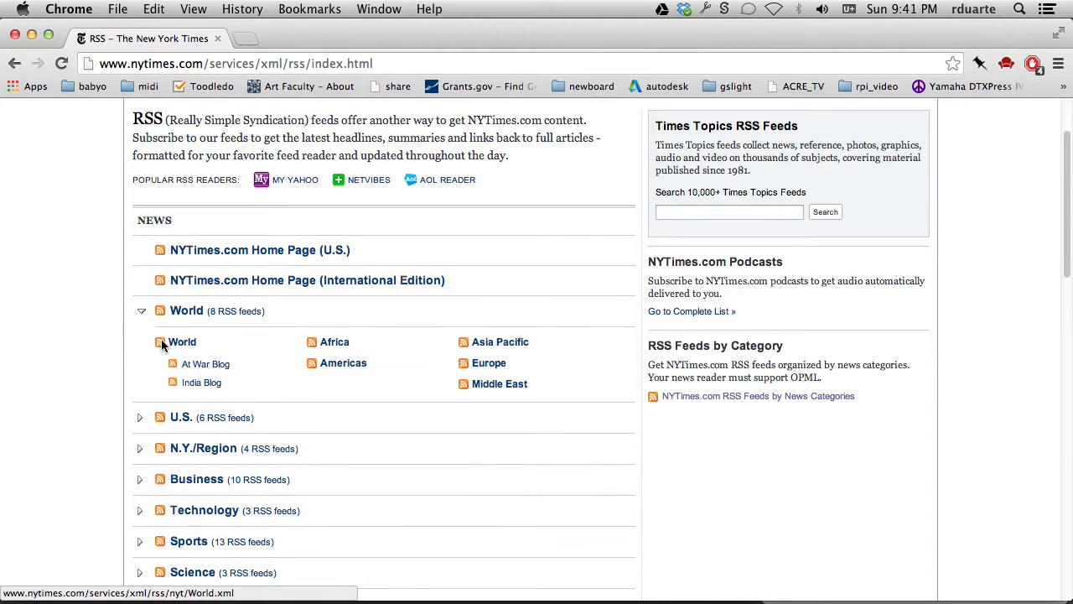
right_click(182, 341)
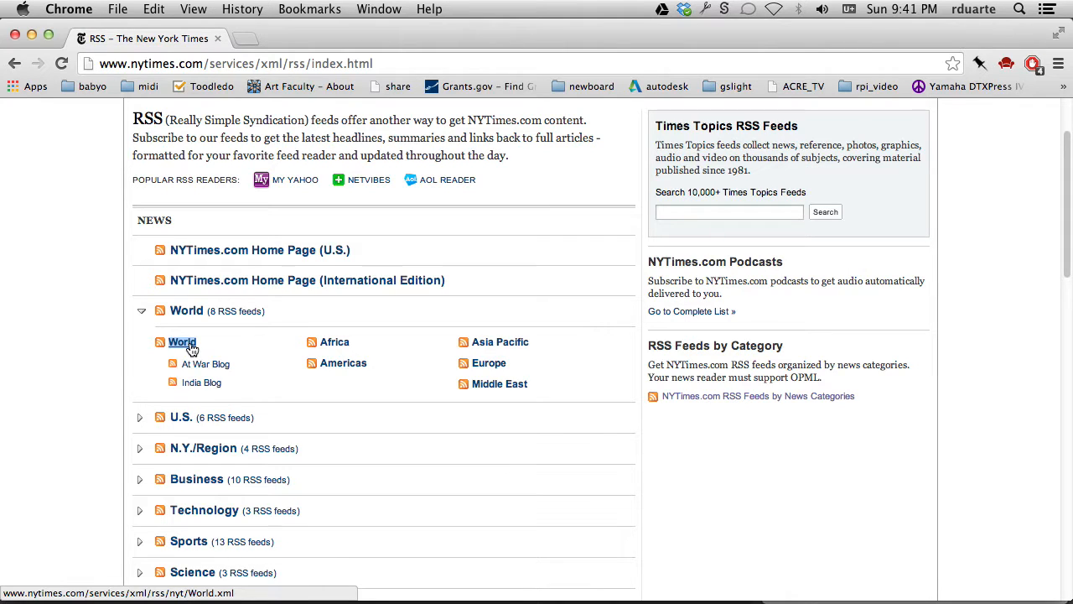
click(182, 341)
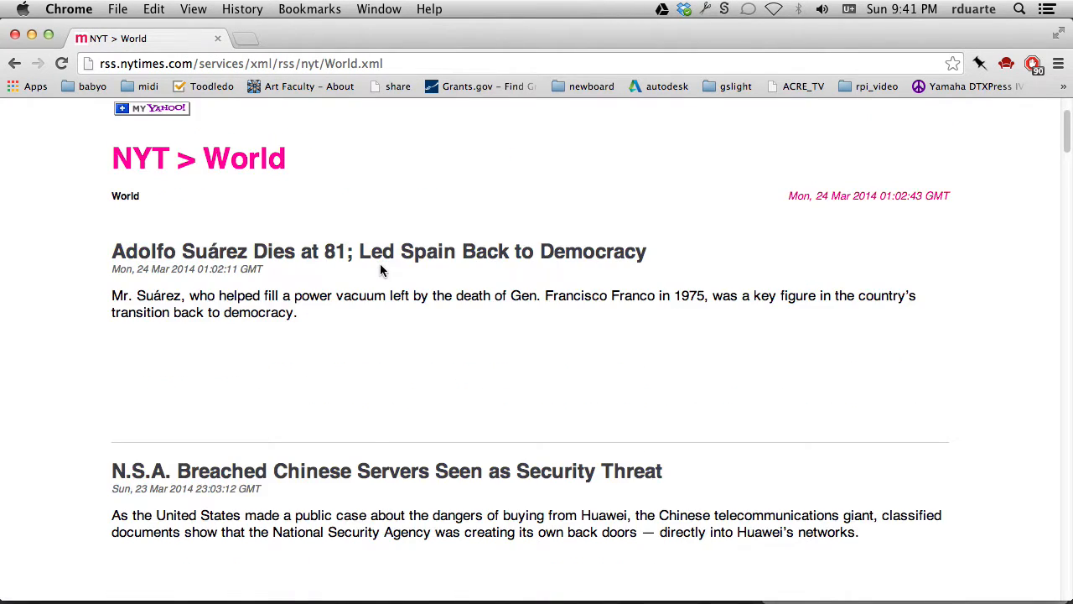
scroll(down, 3)
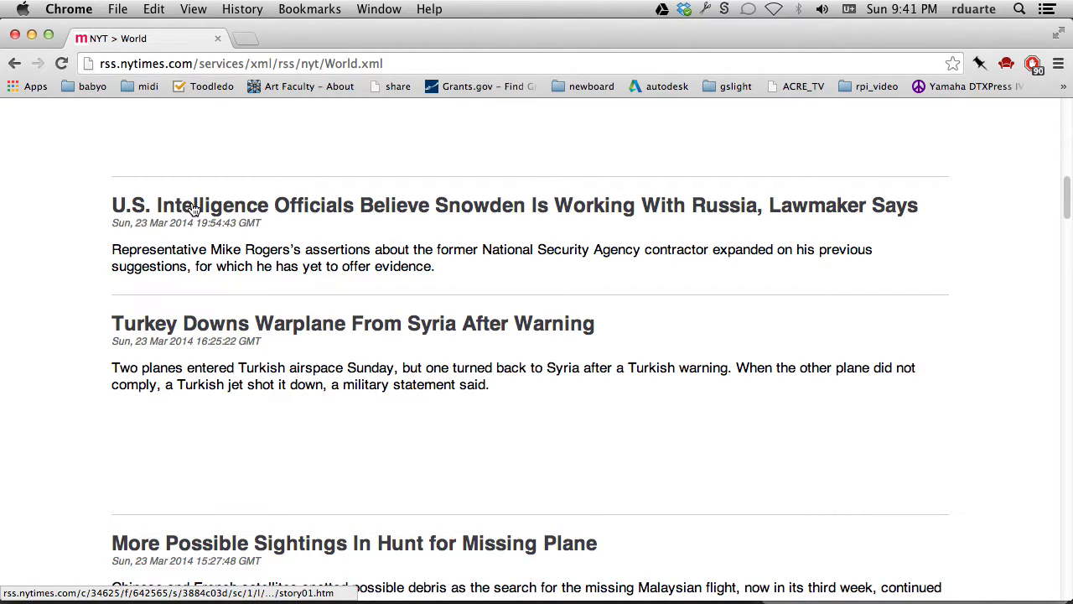
click(13, 63)
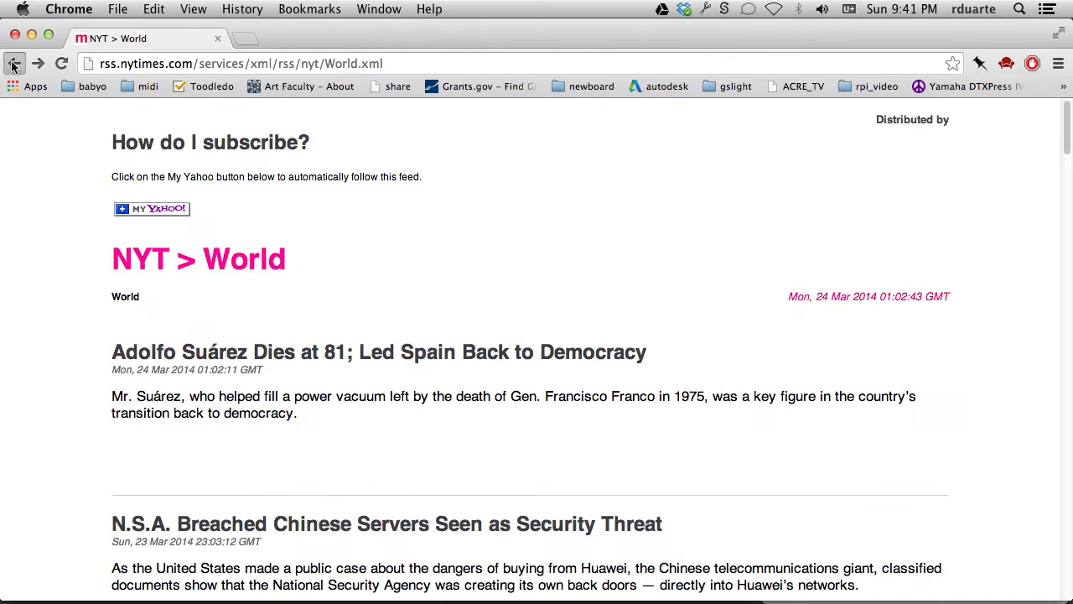
click(13, 64)
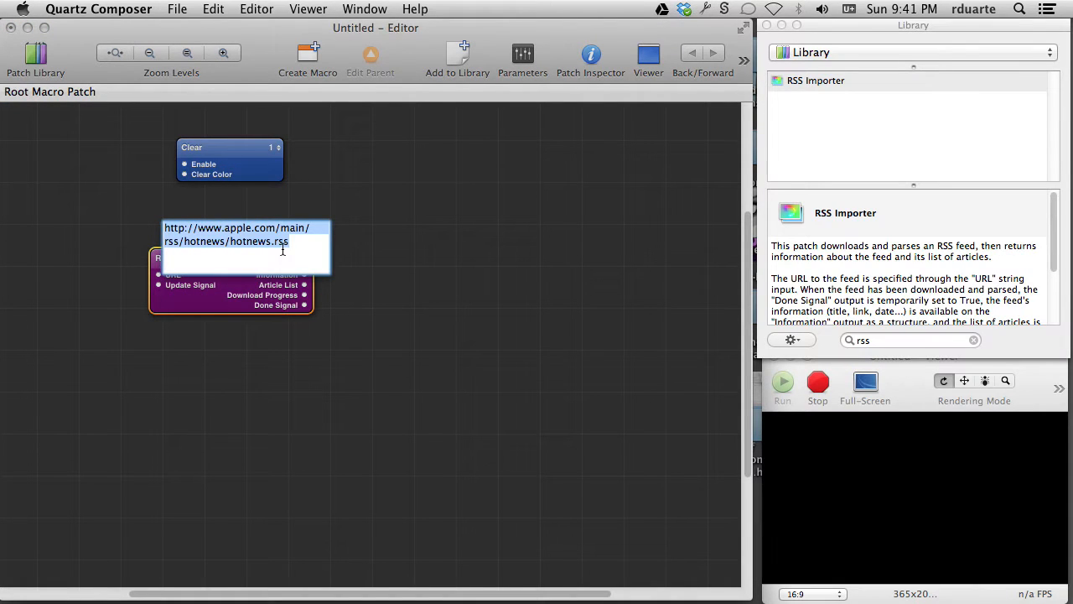
text(http://www.nytimes.com/services/xml/rss/nyt/World.xml)
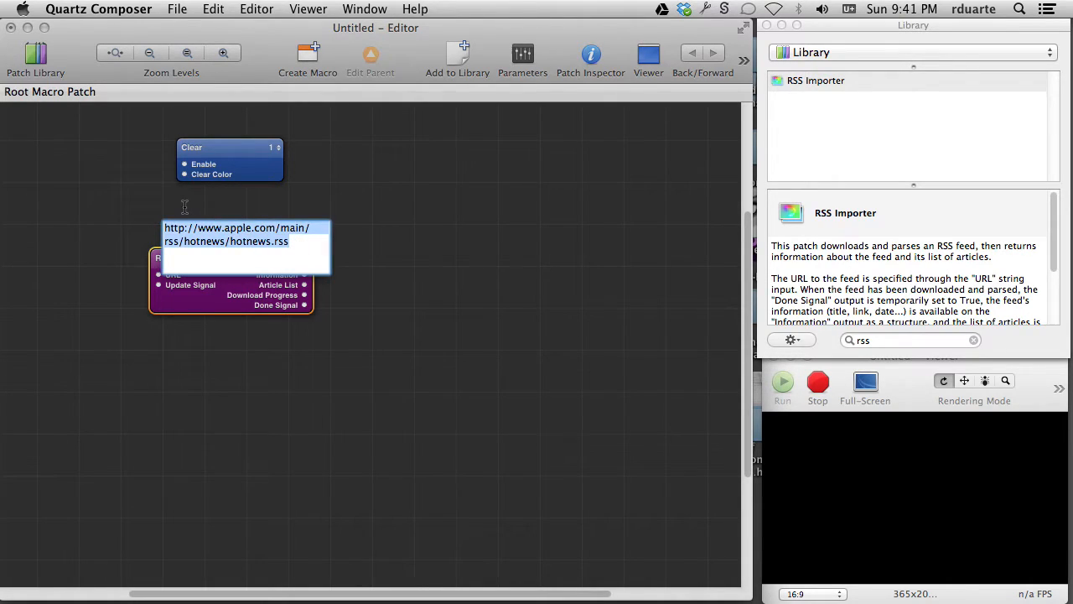
text(http://www.nytimes.com/services/xml/rss/nyt/World.xml)
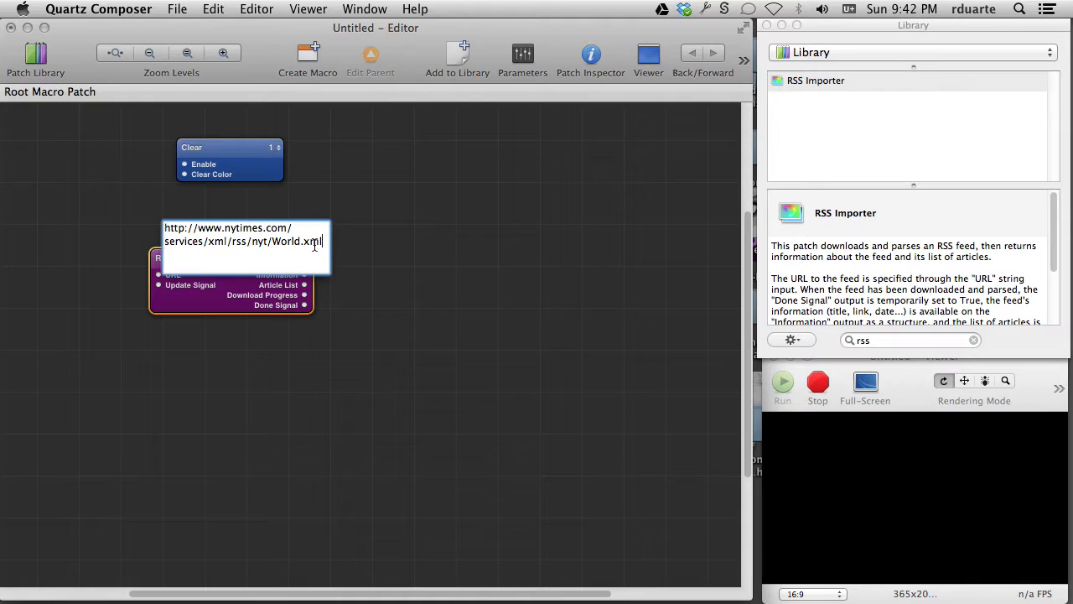
mouse_move(365, 264)
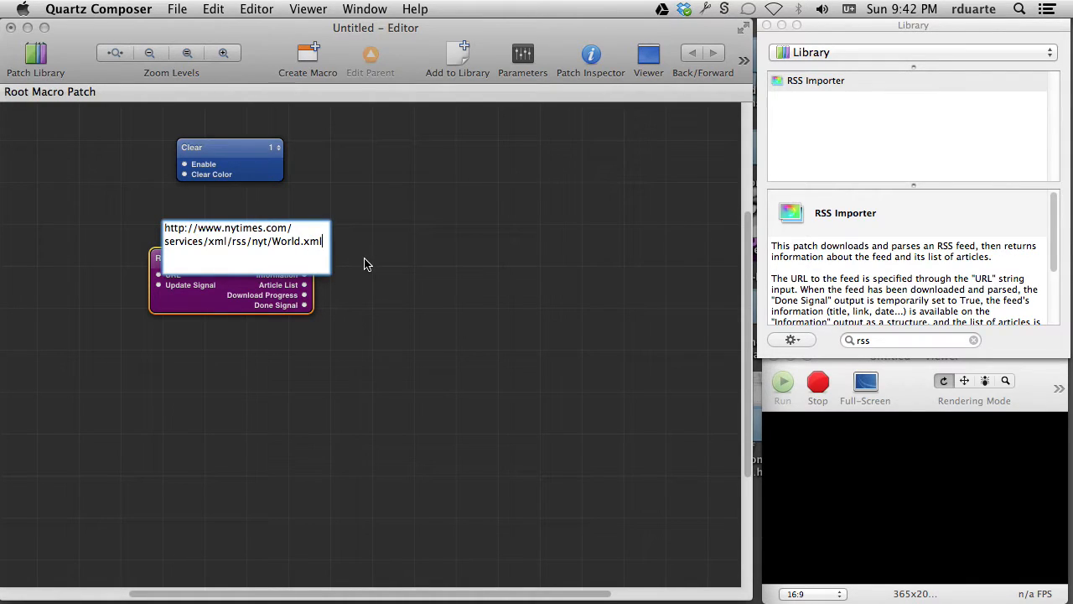
click(182, 257)
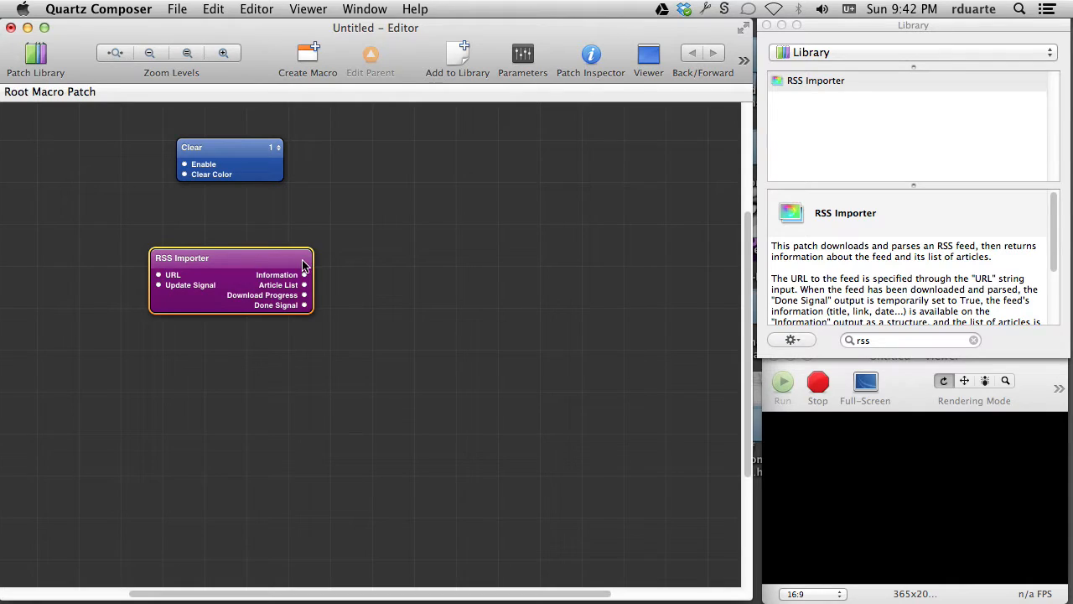
click(234, 281)
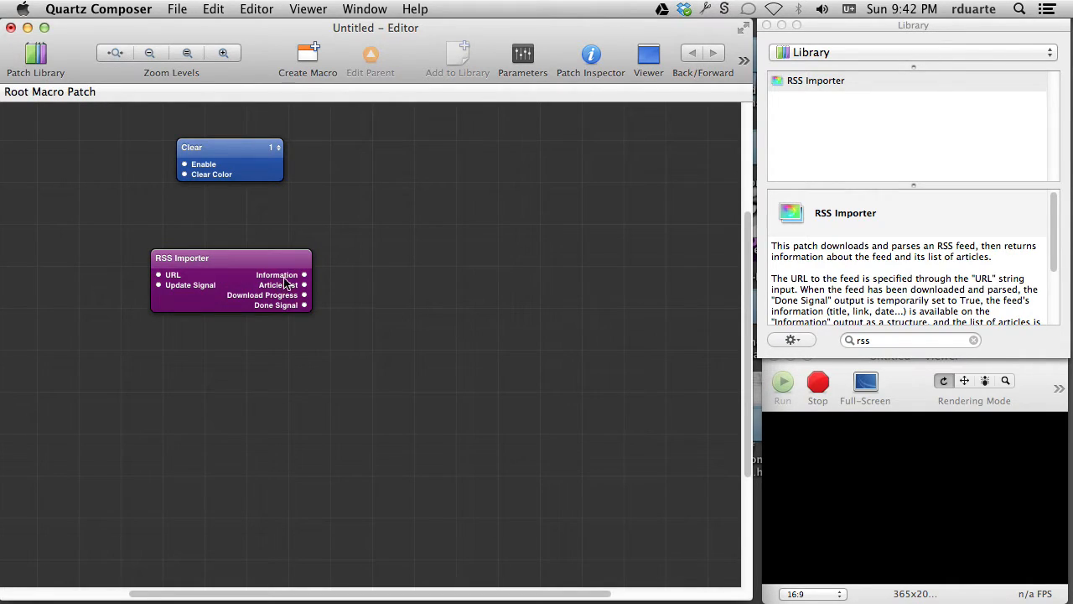
mouse_move(325, 278)
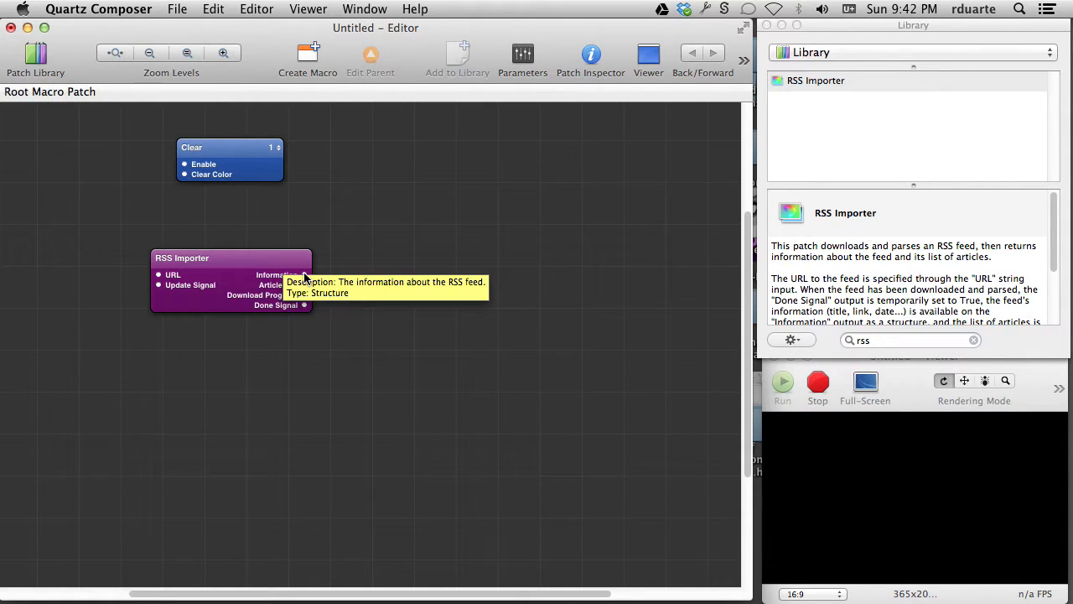
mouse_move(303, 285)
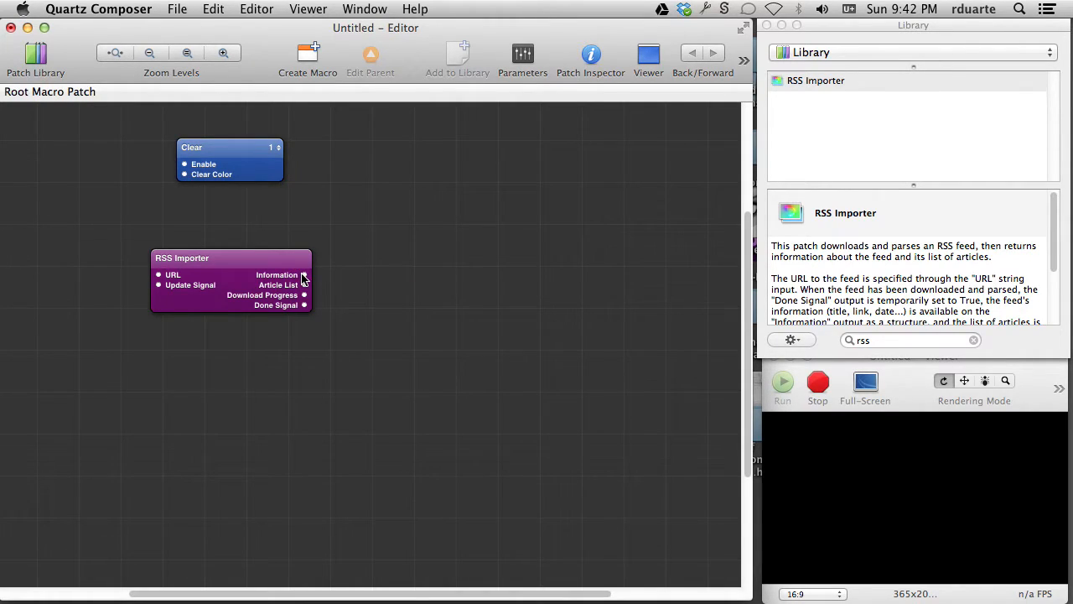
mouse_move(434, 281)
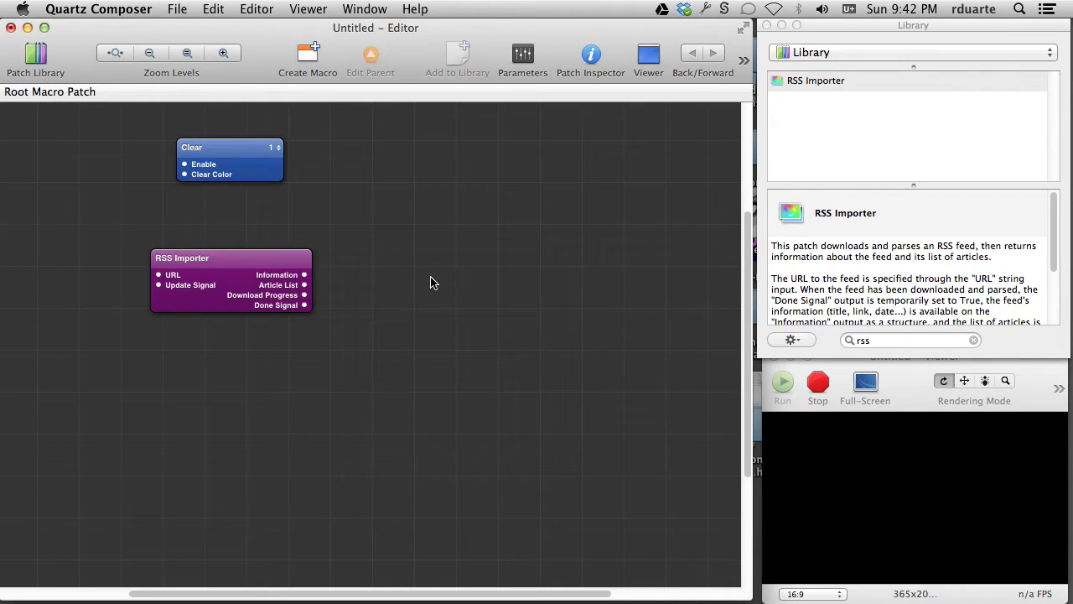
mouse_move(419, 284)
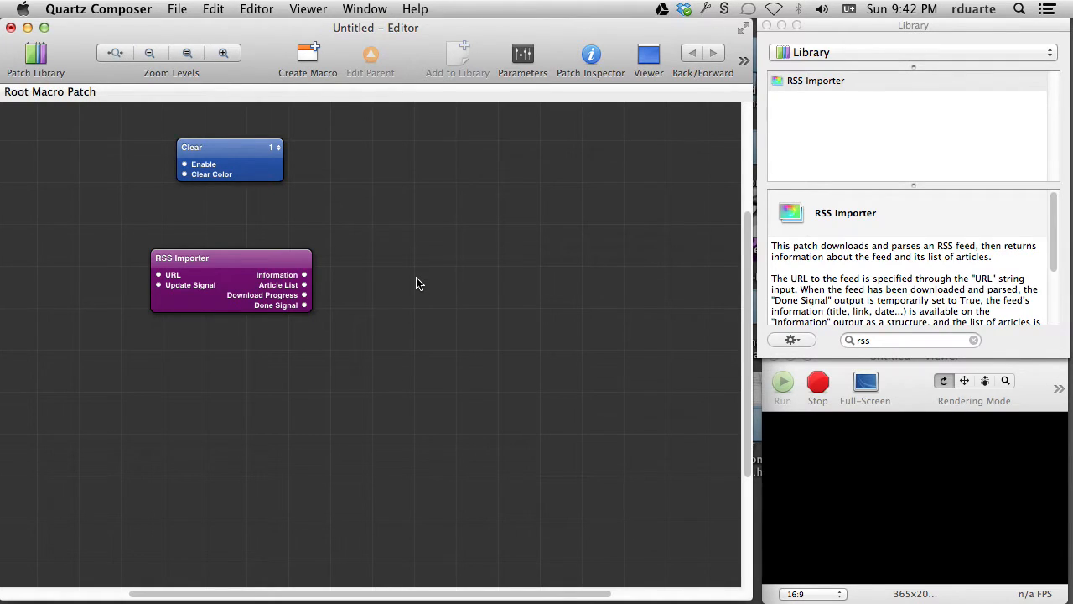
click(910, 339)
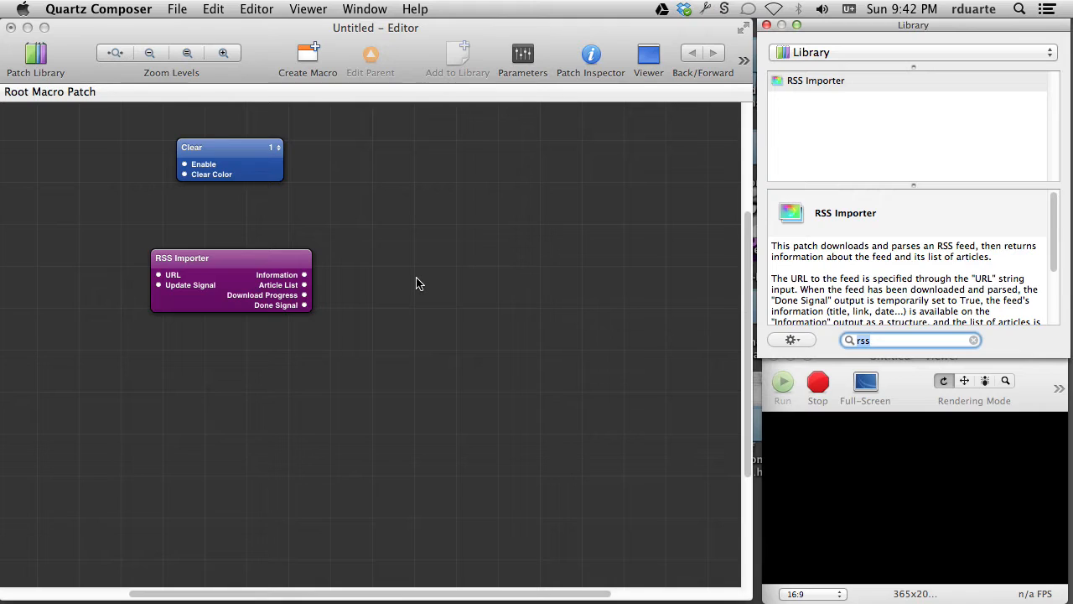
- Find 'inst' in the Library and place an Instructions patch right of and below RSS Importer
text(instru)
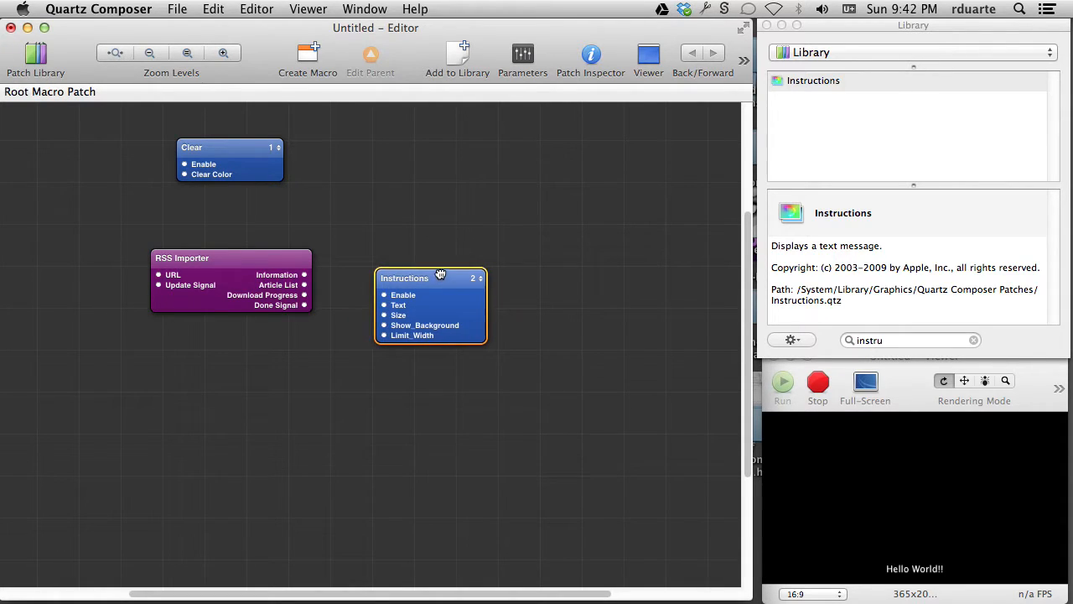
drag(305, 274, 384, 305)
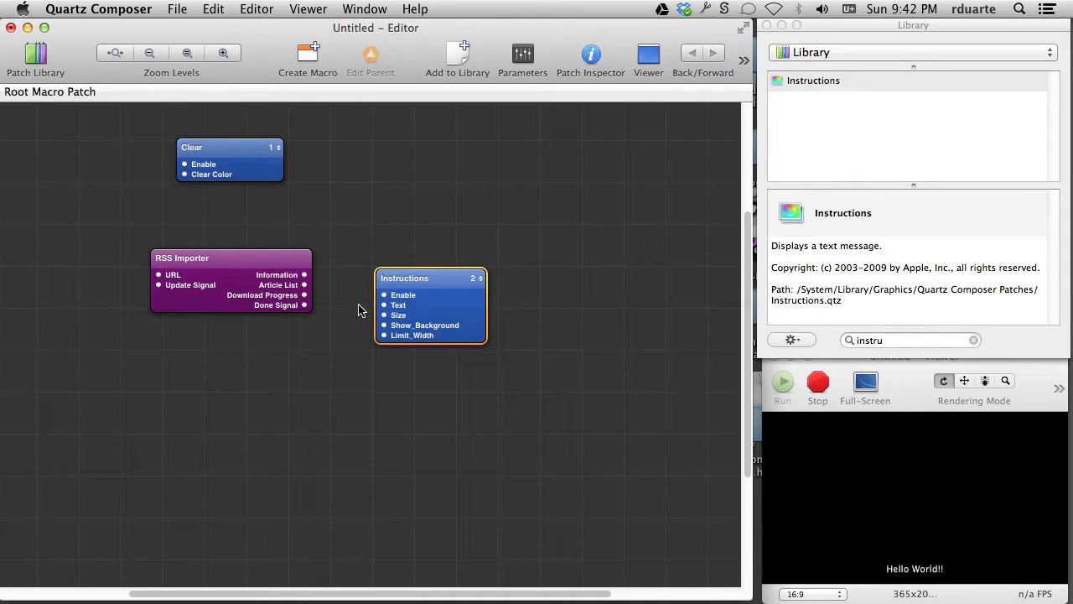
mouse_move(377, 307)
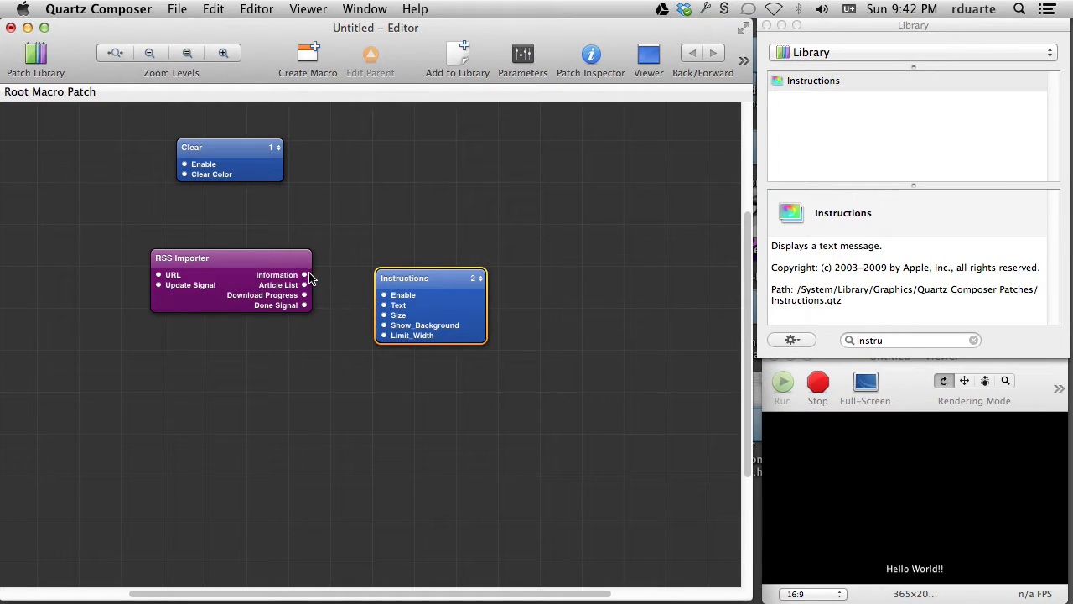
drag(304, 274, 383, 305)
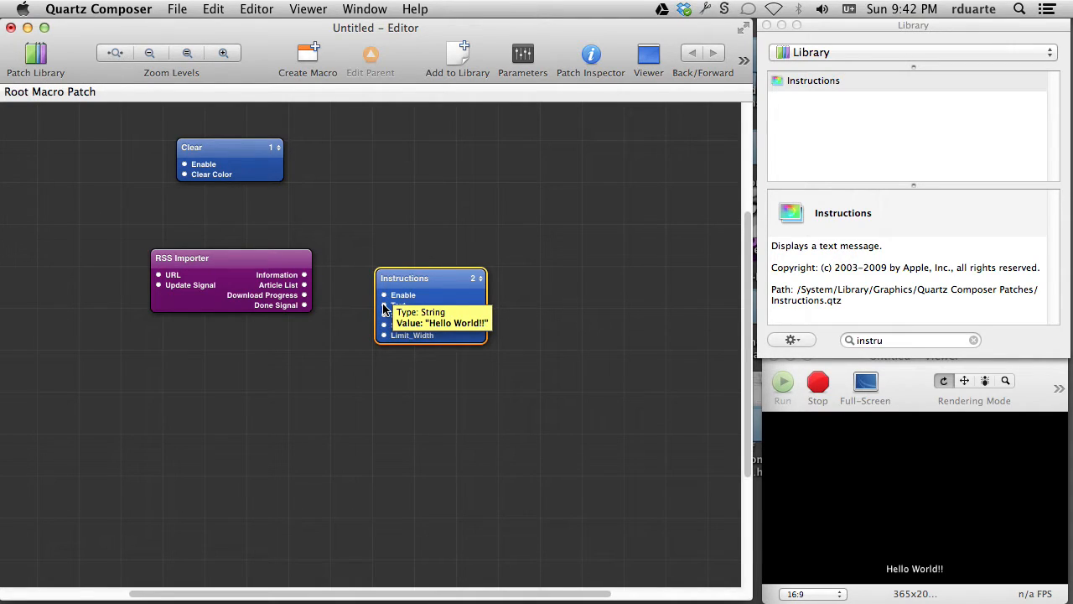
mouse_move(331, 266)
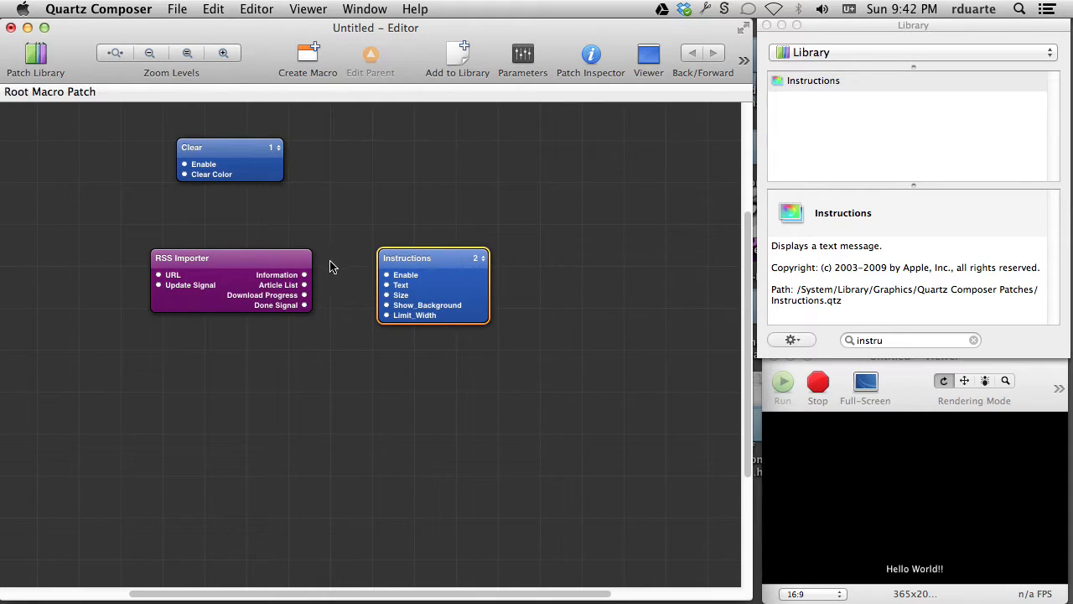
mouse_move(373, 267)
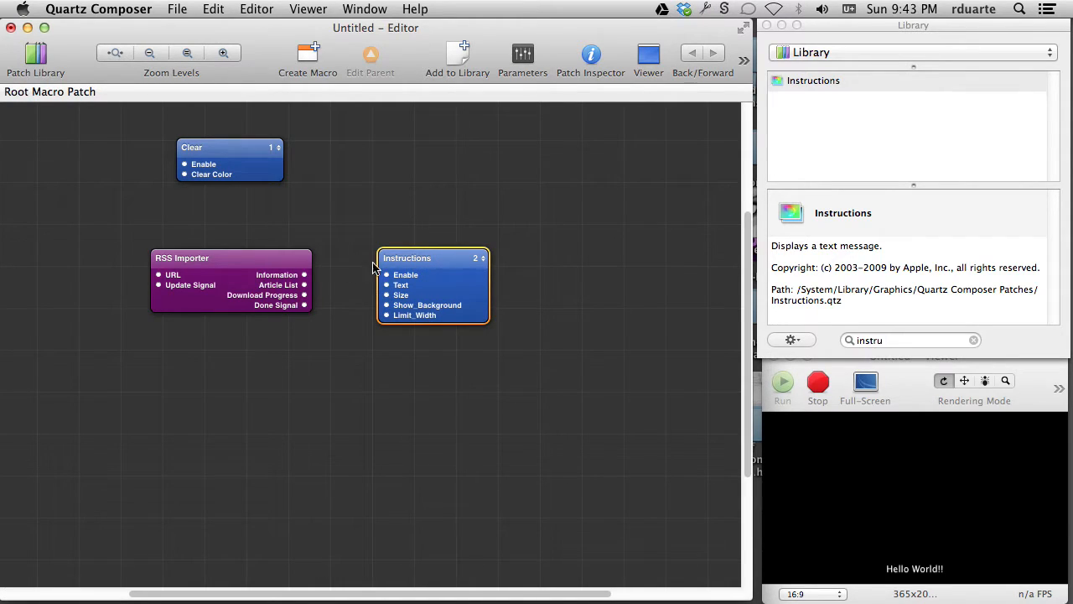
drag(433, 258, 468, 318)
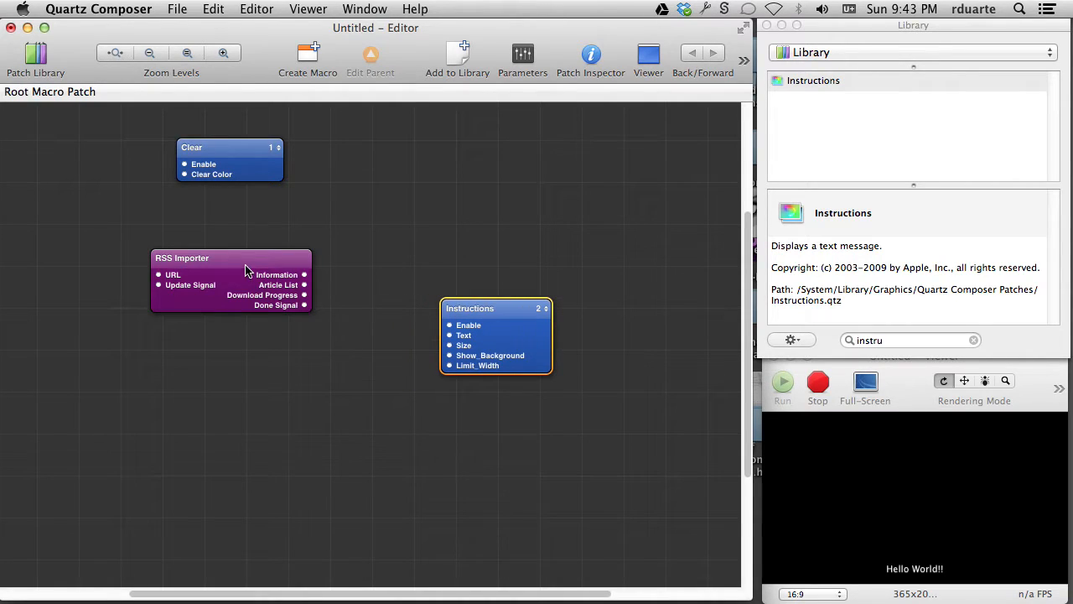
mouse_move(348, 302)
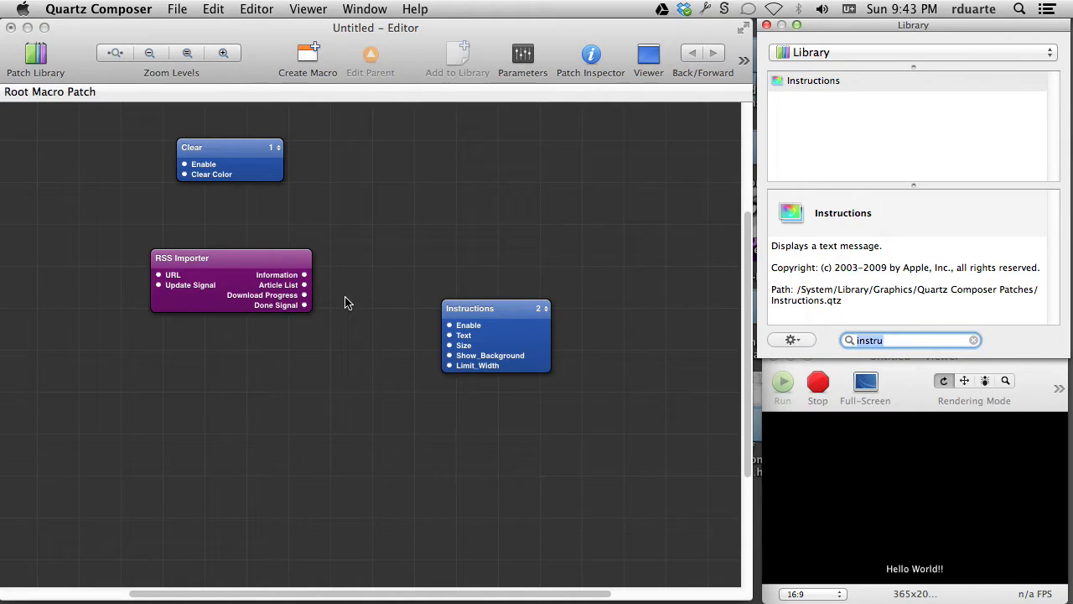
- Find 'struc' in the Library and place a Structure Count patch between RSS Importer and Instructions
text(structure)
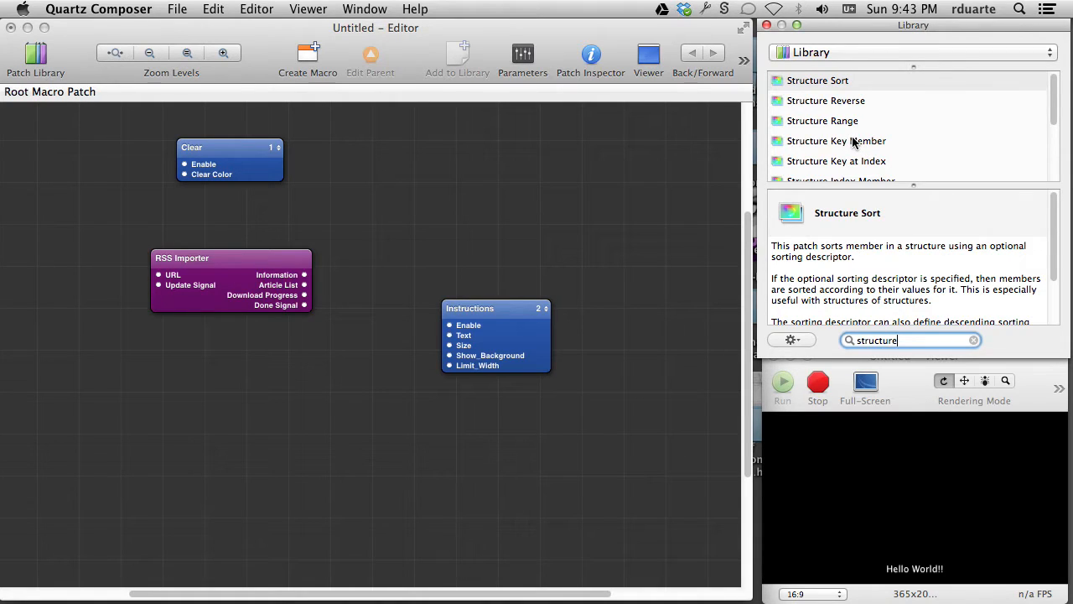
scroll(down, 3)
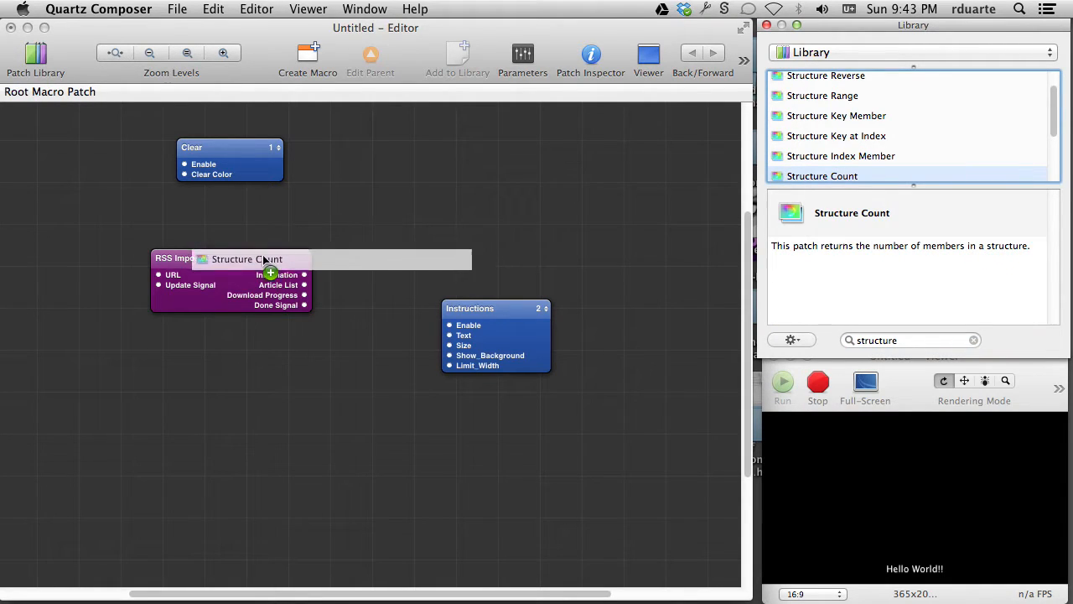
drag(258, 258, 387, 316)
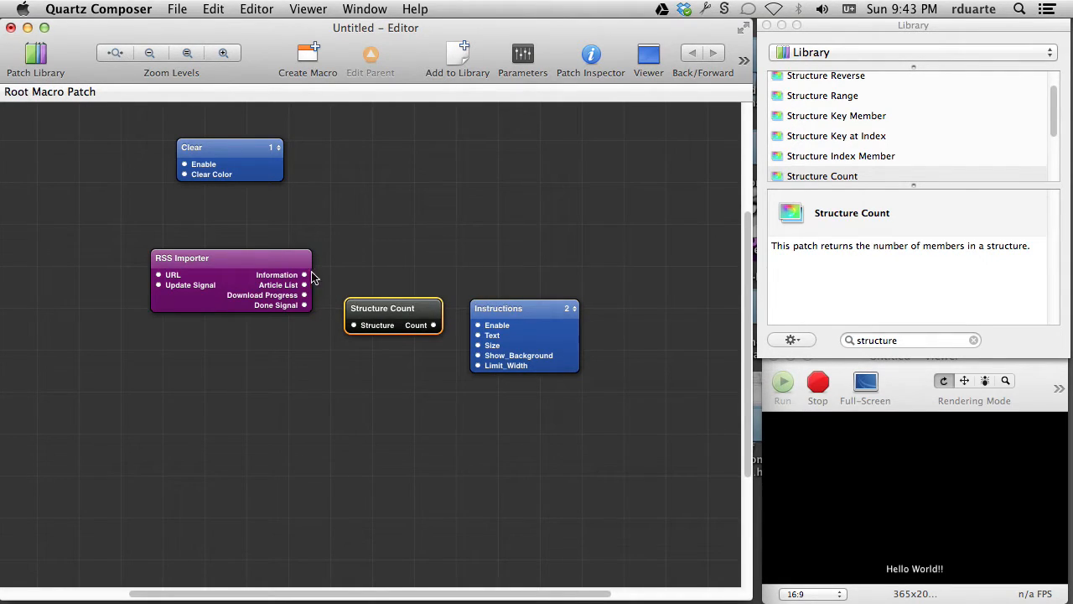
mouse_move(306, 279)
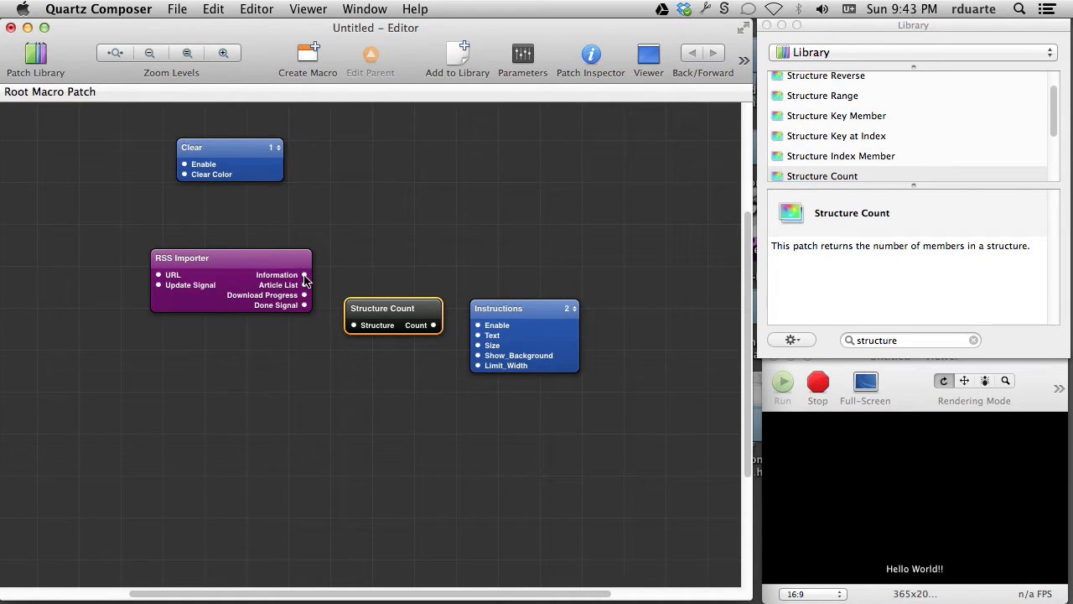
mouse_move(330, 275)
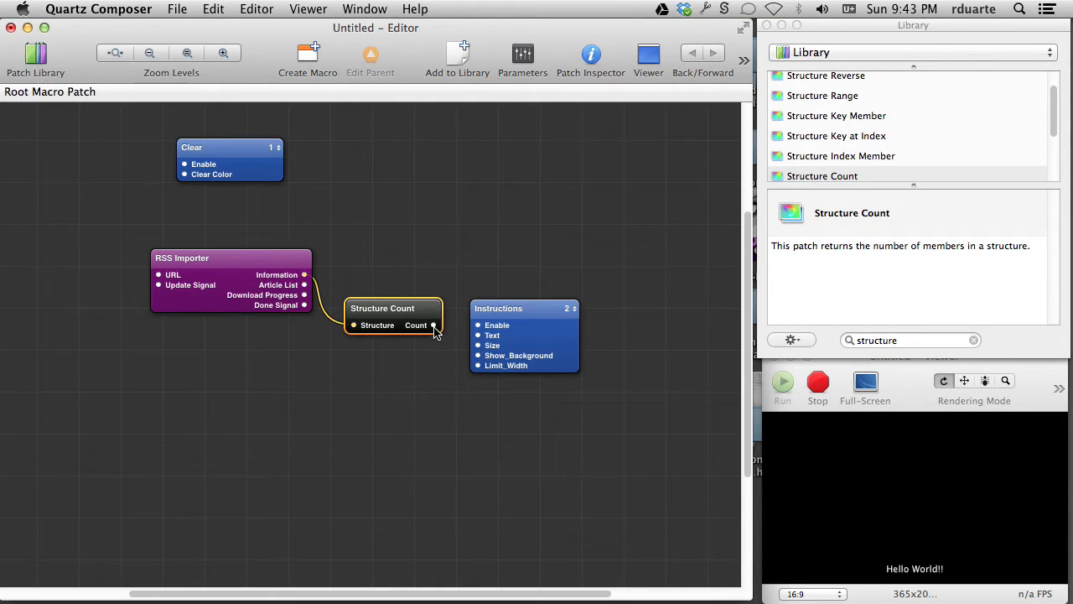
- Connect Structure Count's Count output to the Instructions Text input
drag(433, 326, 476, 334)
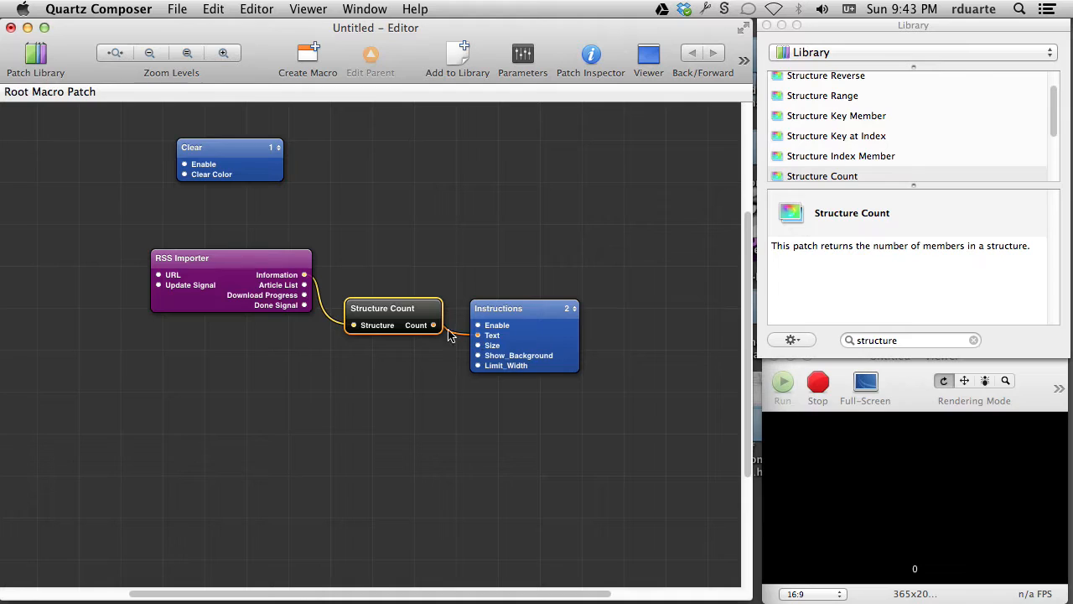
mouse_move(433, 326)
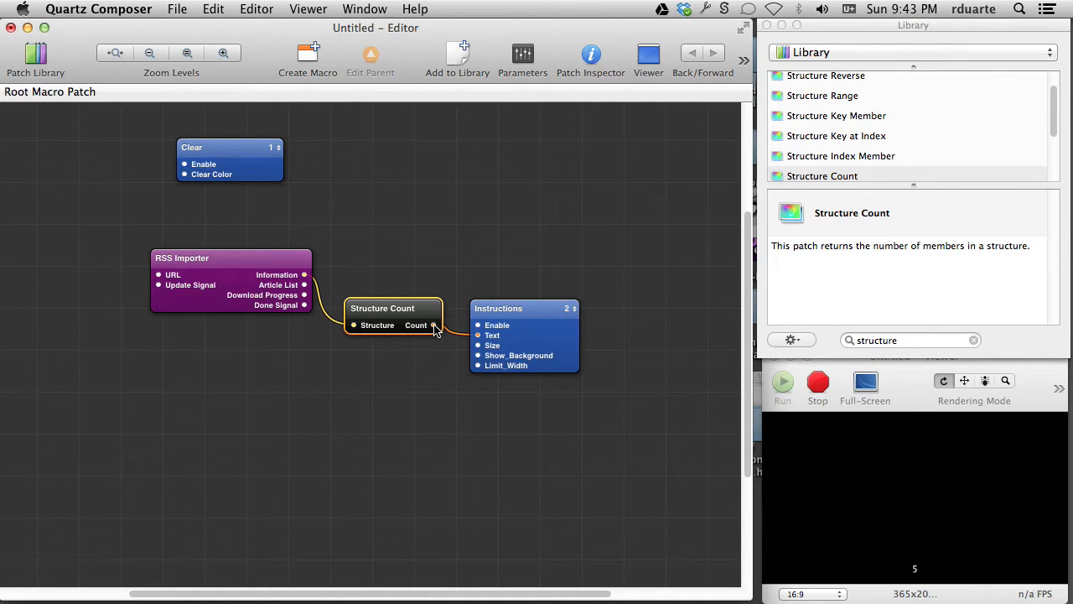
mouse_move(432, 324)
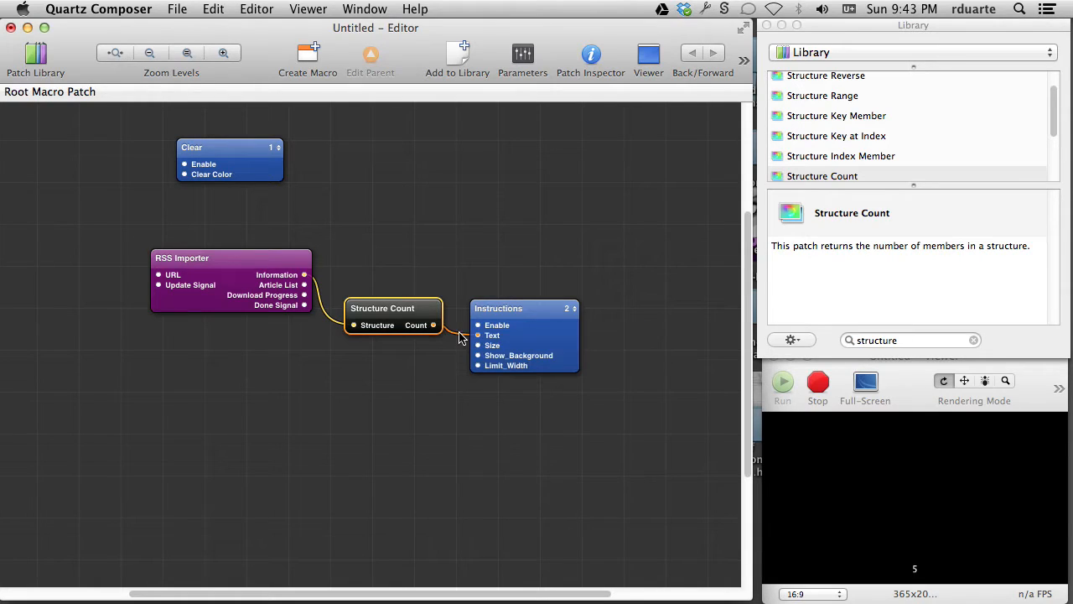
mouse_move(478, 334)
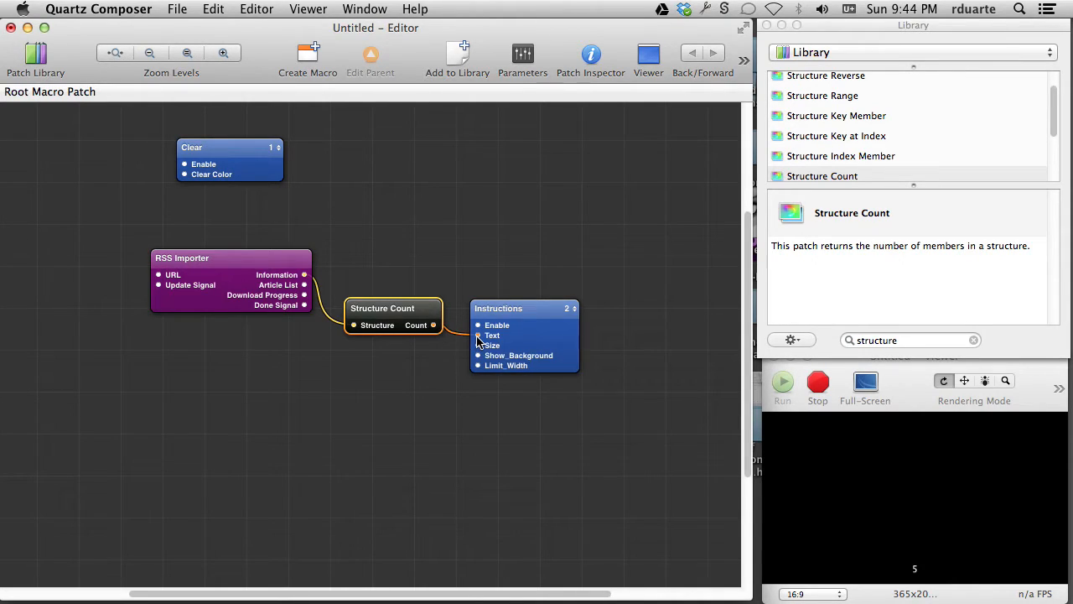
mouse_move(479, 335)
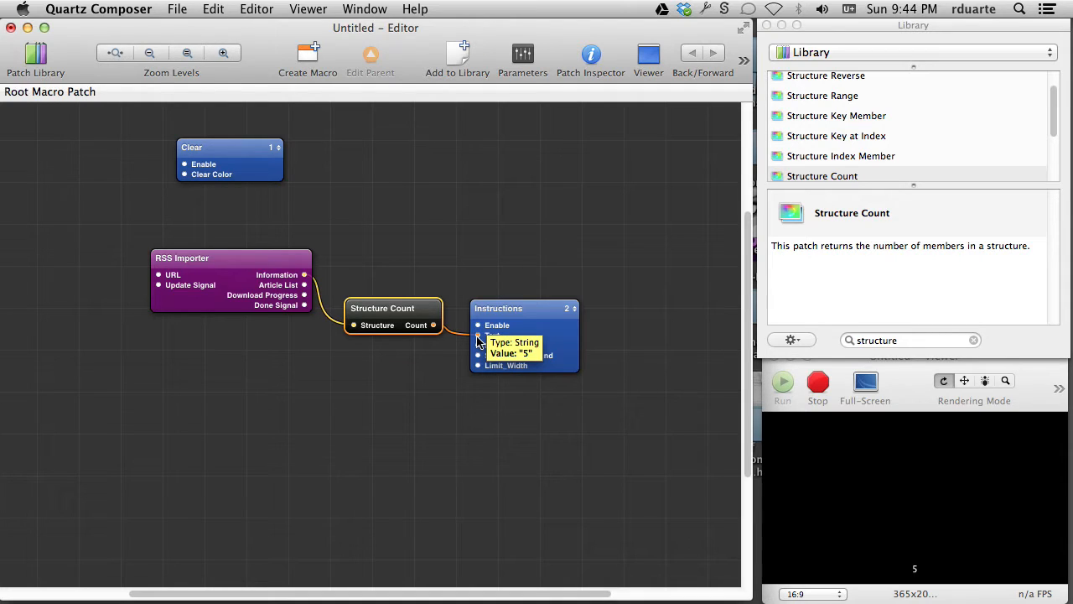
mouse_move(459, 331)
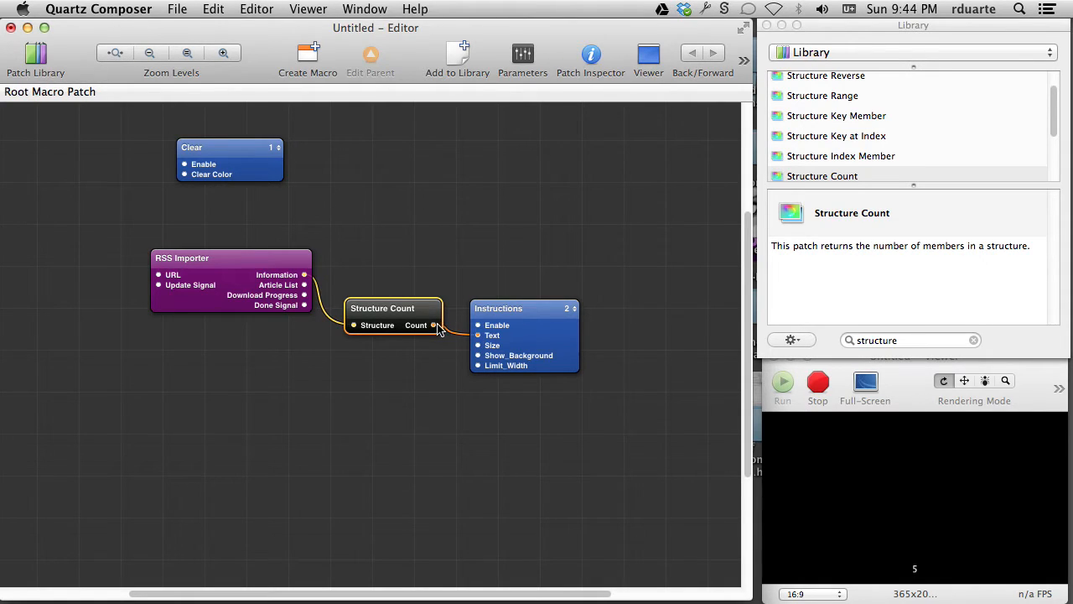
mouse_move(481, 341)
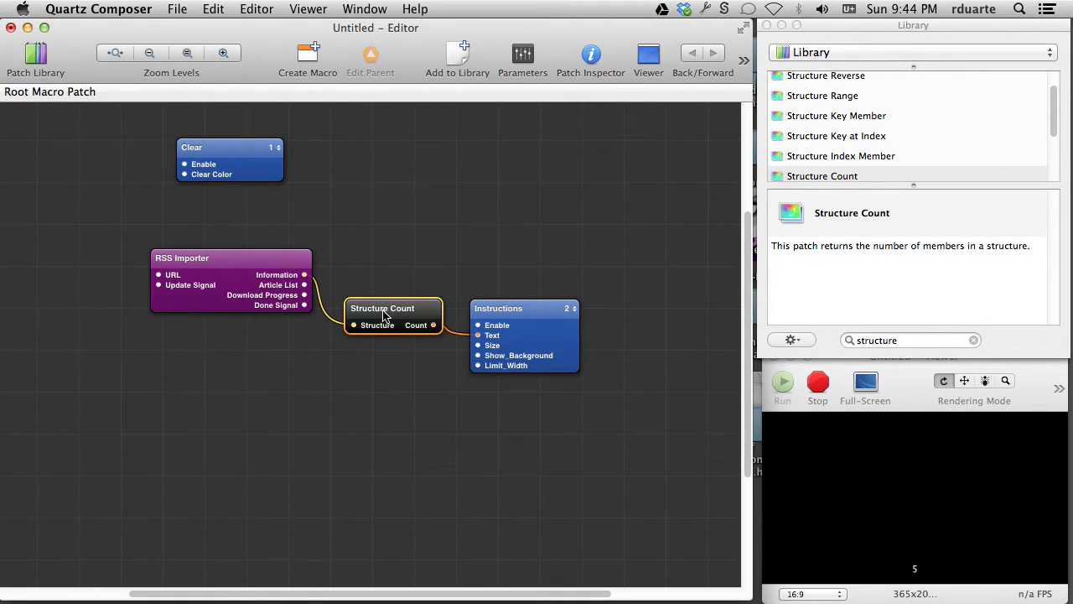
mouse_move(303, 275)
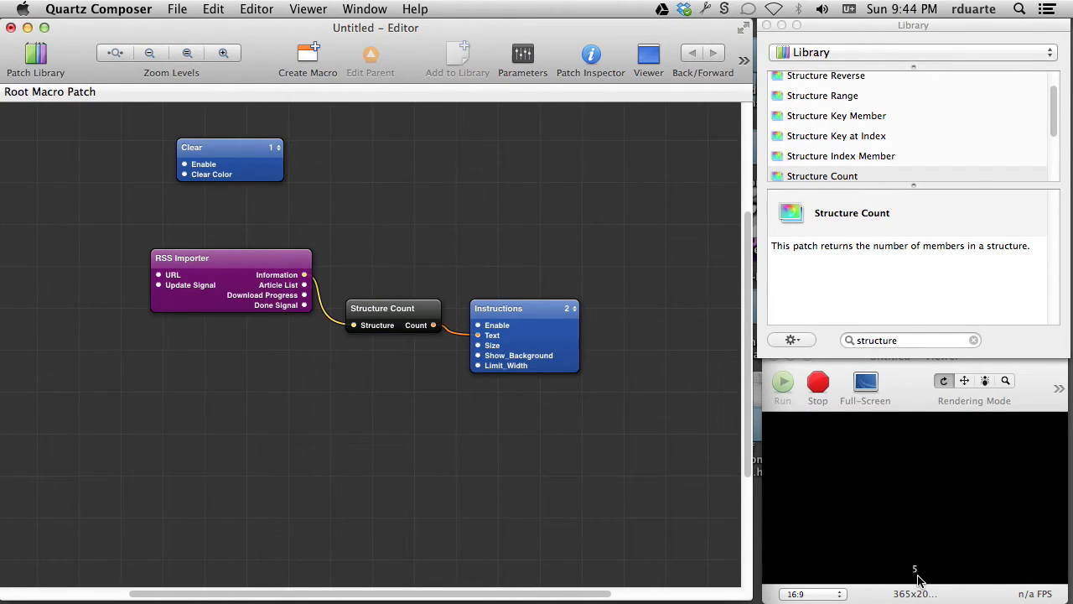
mouse_move(432, 272)
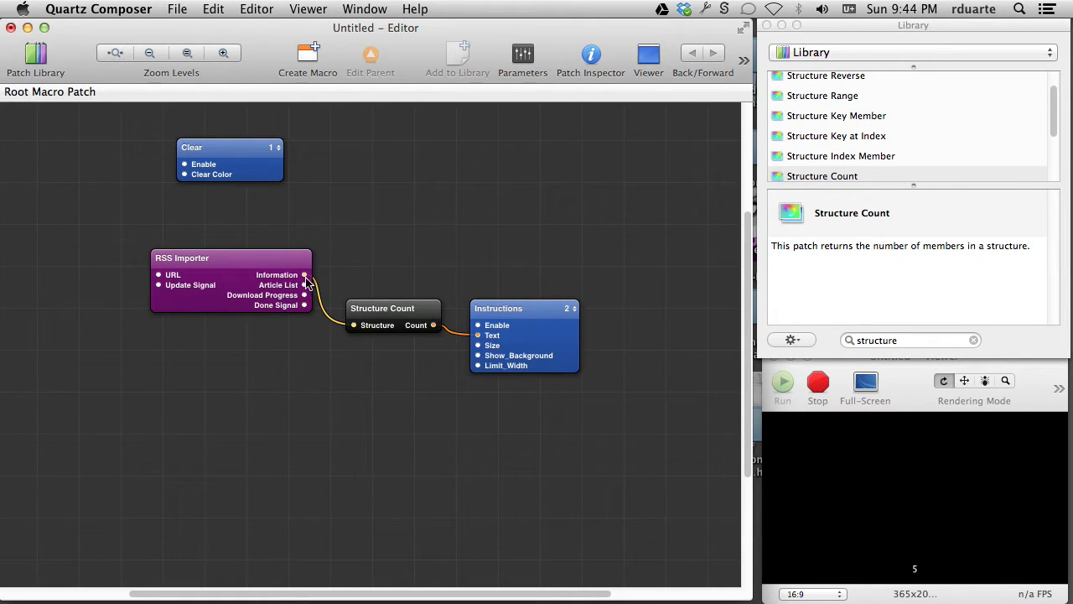
mouse_move(304, 274)
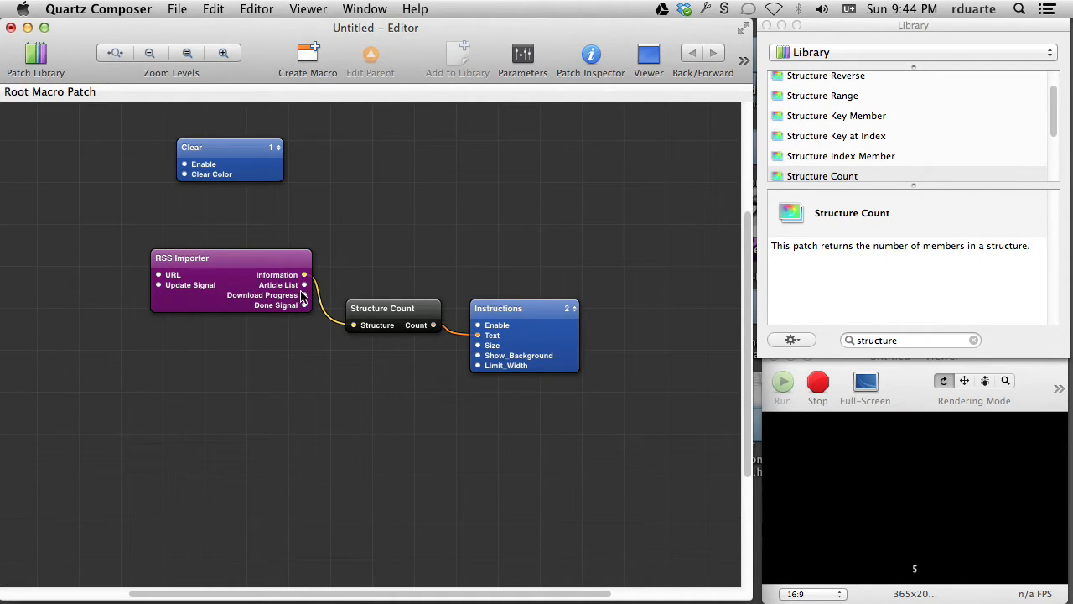
mouse_move(305, 275)
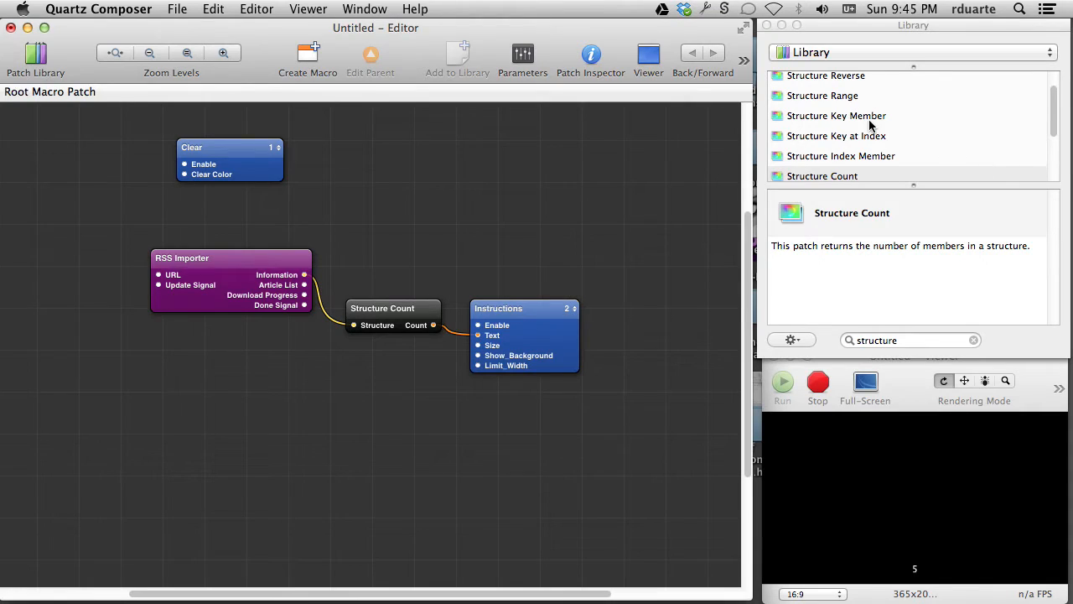
- Read the library descriptions of Structure Key Member and Structure Index Member
click(836, 116)
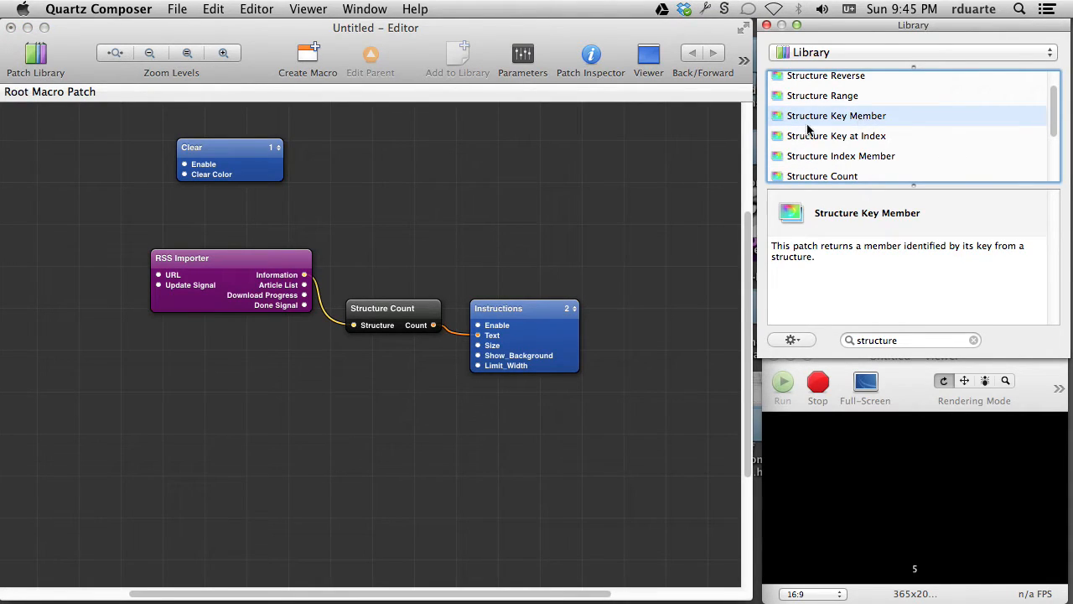
mouse_move(300, 275)
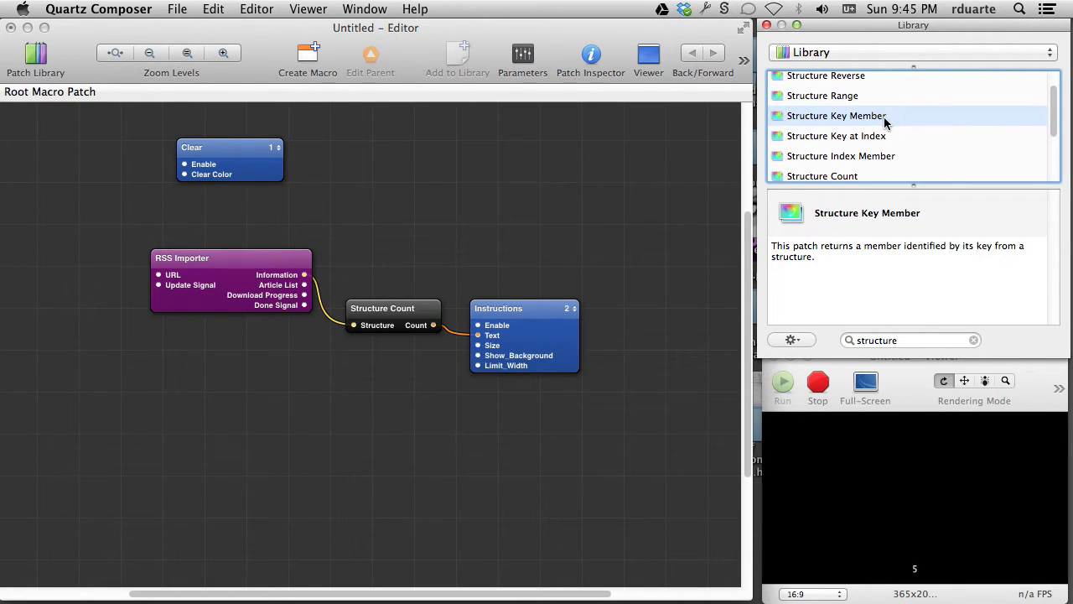
mouse_move(857, 130)
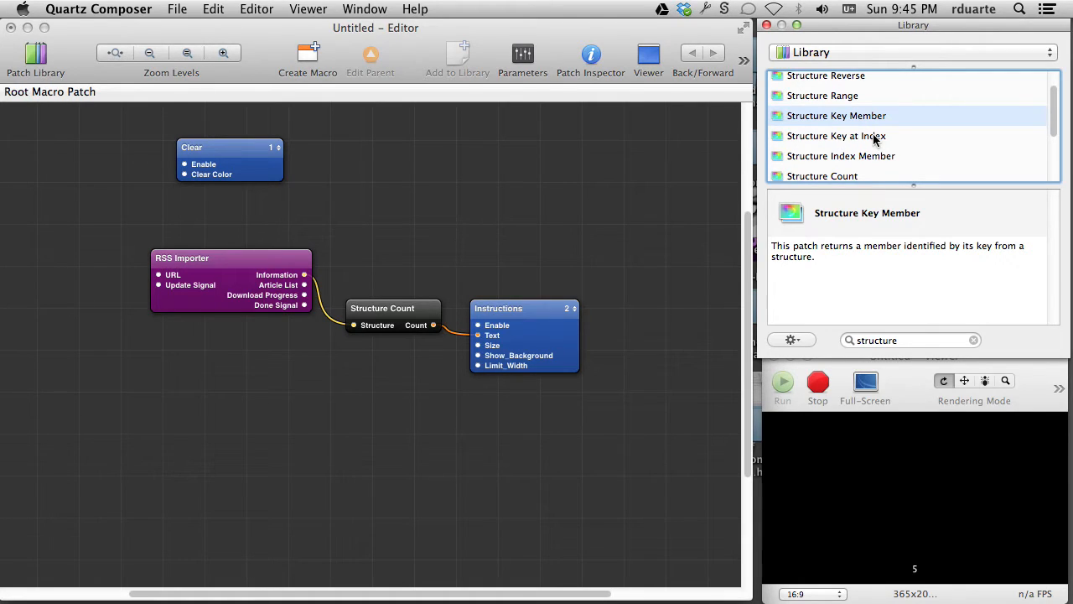
click(841, 156)
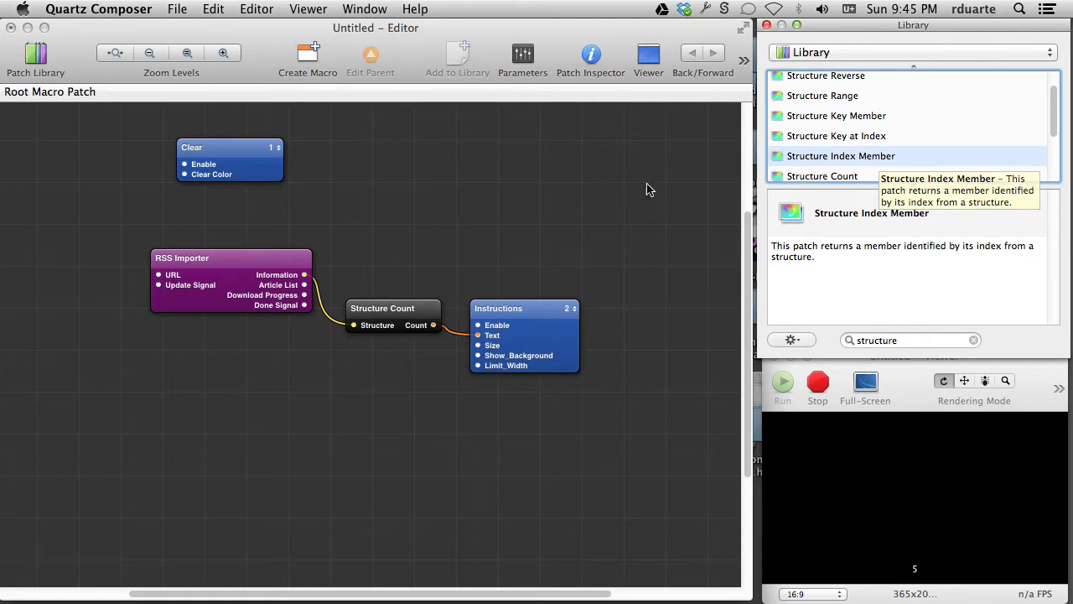
mouse_move(305, 275)
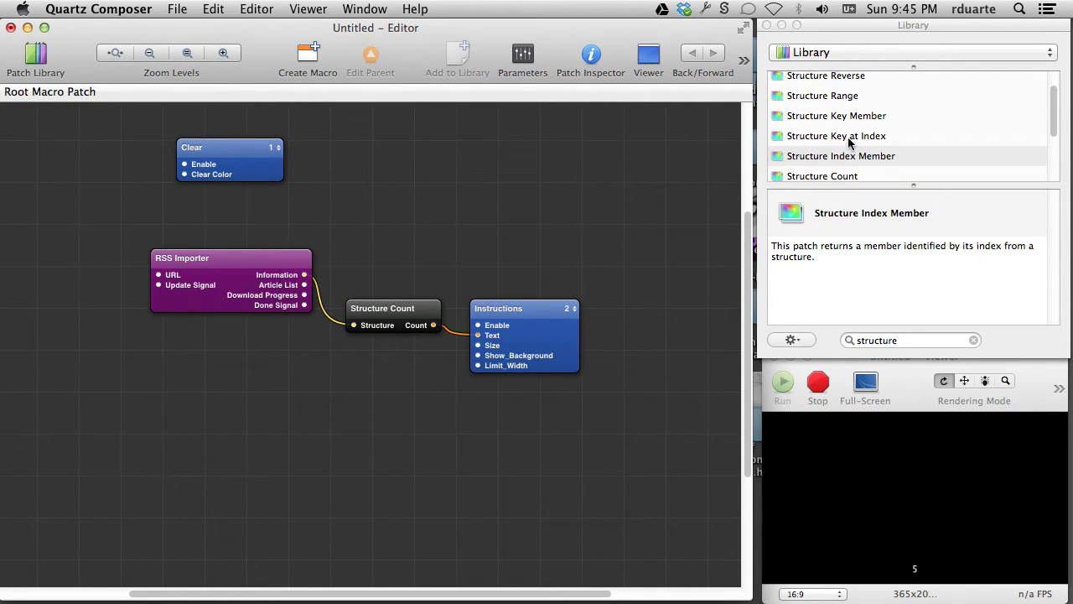
- Feed the RSS articles into Structure Key Member and add a Structure Key at Index patch to the chain
click(837, 116)
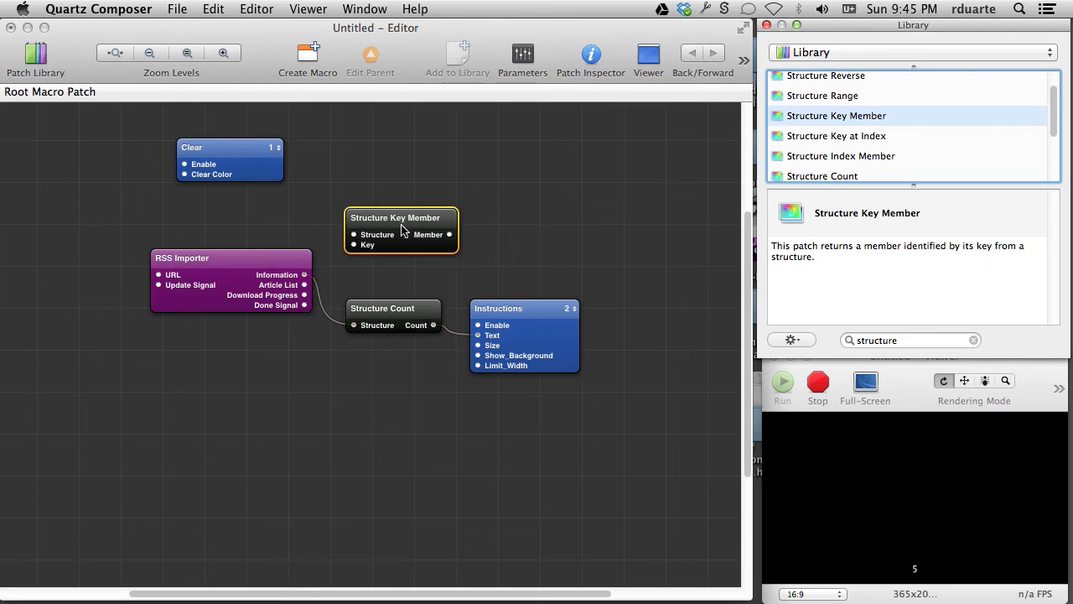
drag(304, 275, 353, 235)
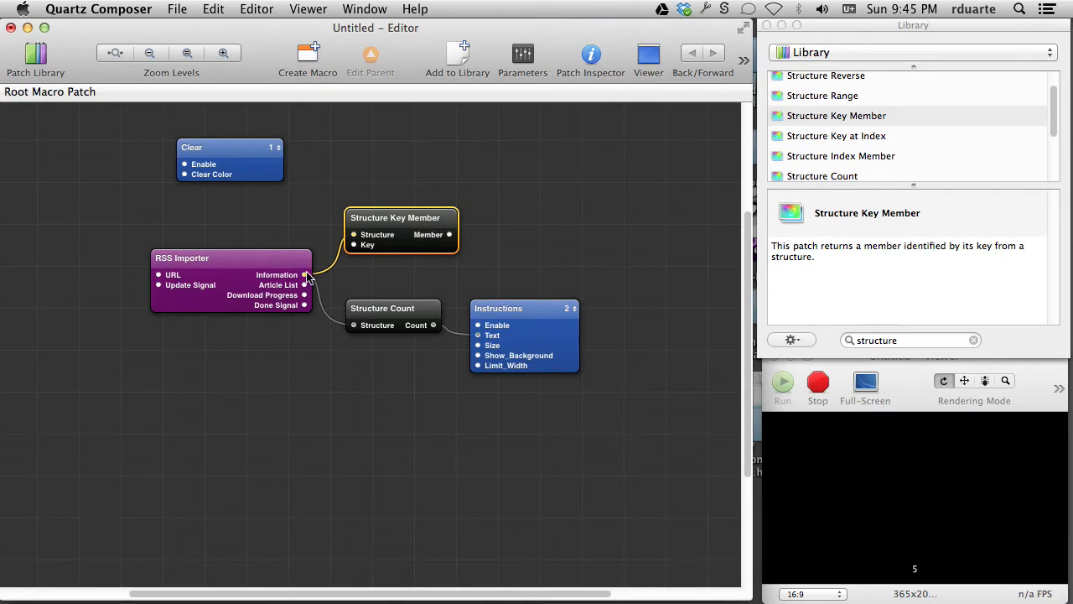
mouse_move(304, 275)
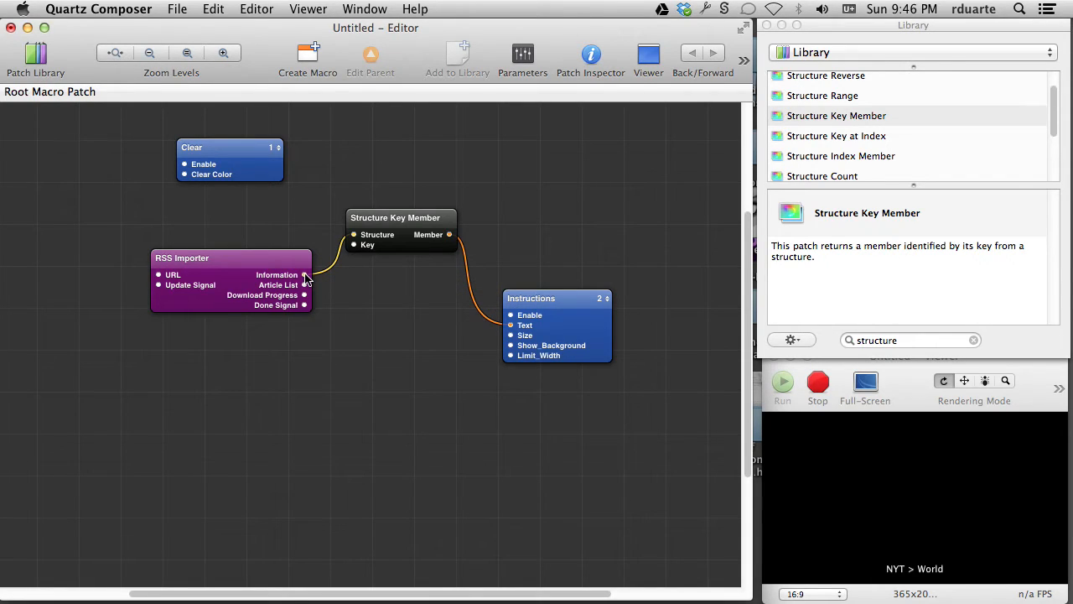
mouse_move(306, 274)
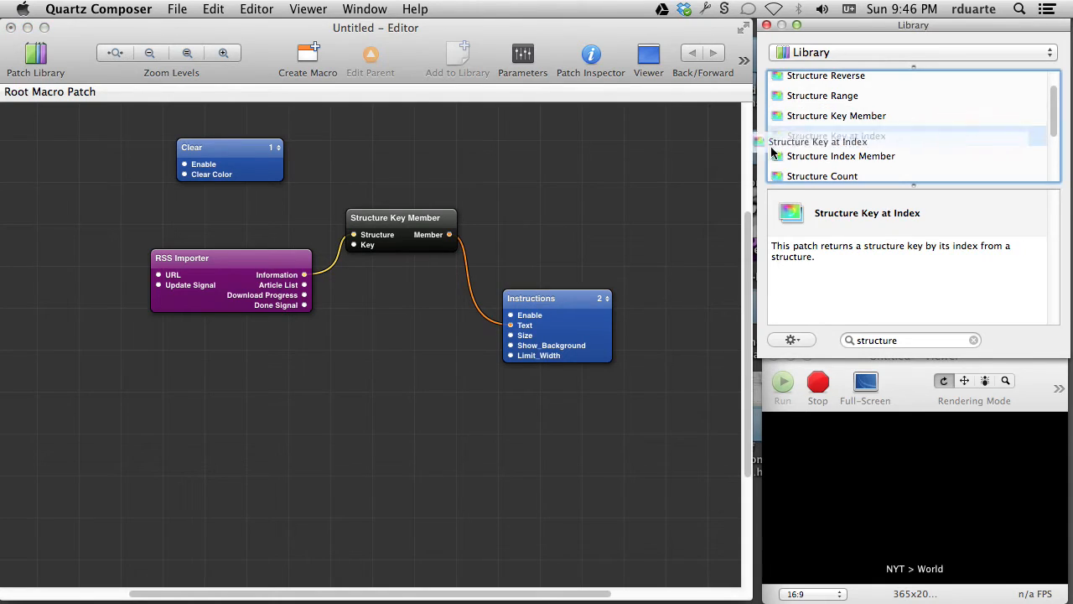
drag(836, 136, 412, 311)
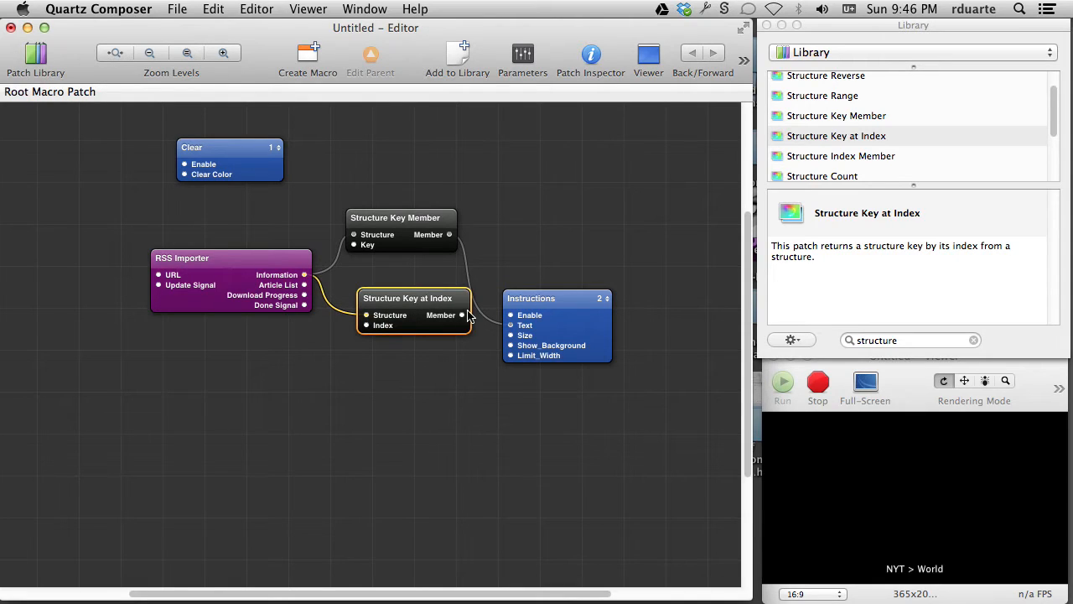
- Remove Structure Key at Index and reconnect Structure Key Member's output to the Instructions text
drag(449, 234, 461, 314)
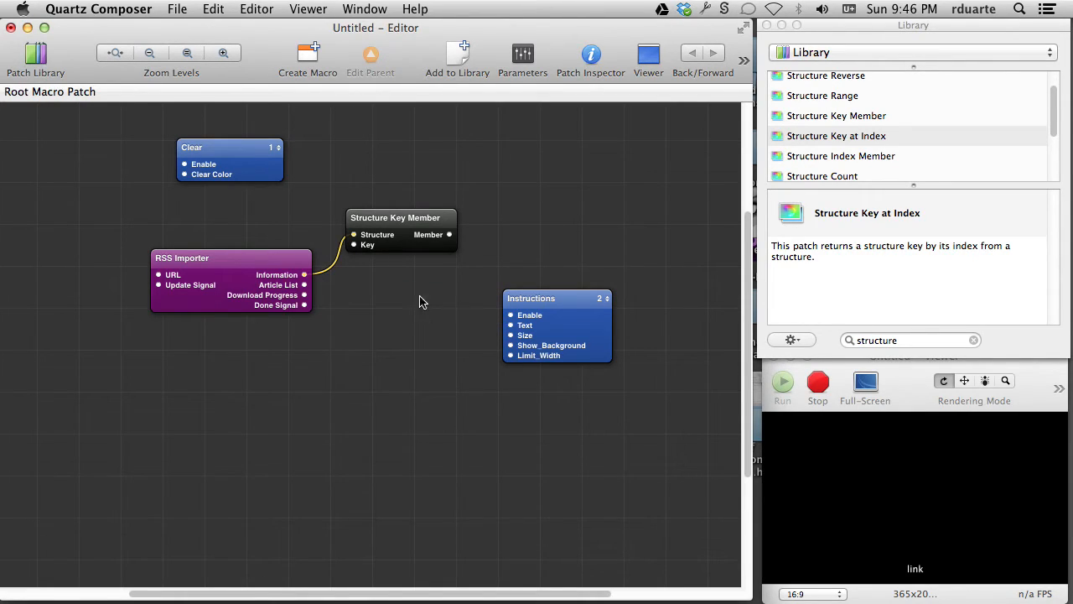
click(837, 136)
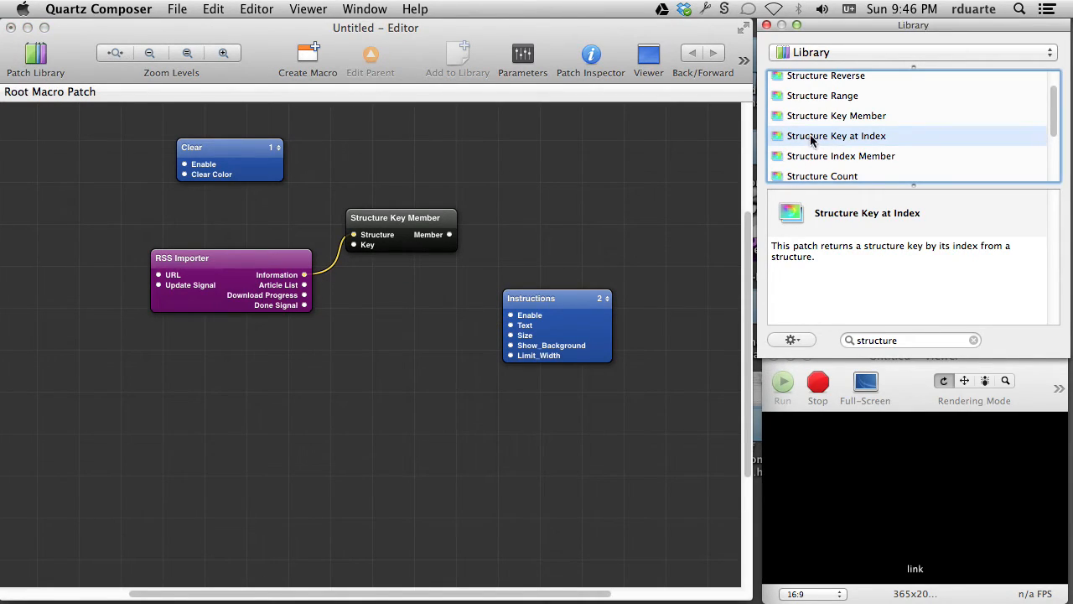
drag(450, 234, 482, 295)
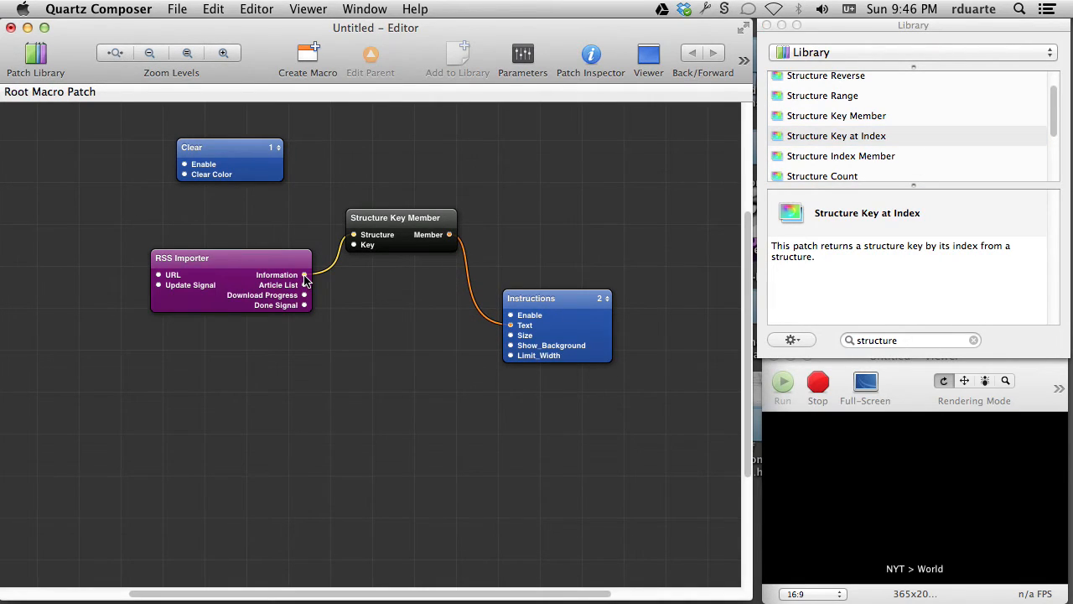
mouse_move(303, 275)
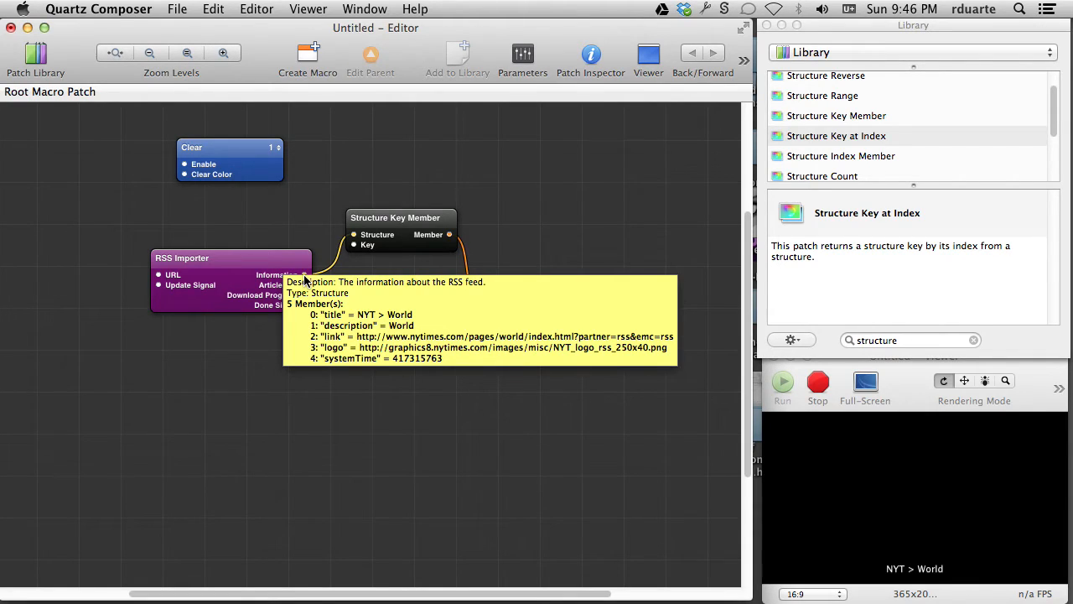
- Place a Structure Index Member patch, fed by the feed Information, into the chain
click(841, 156)
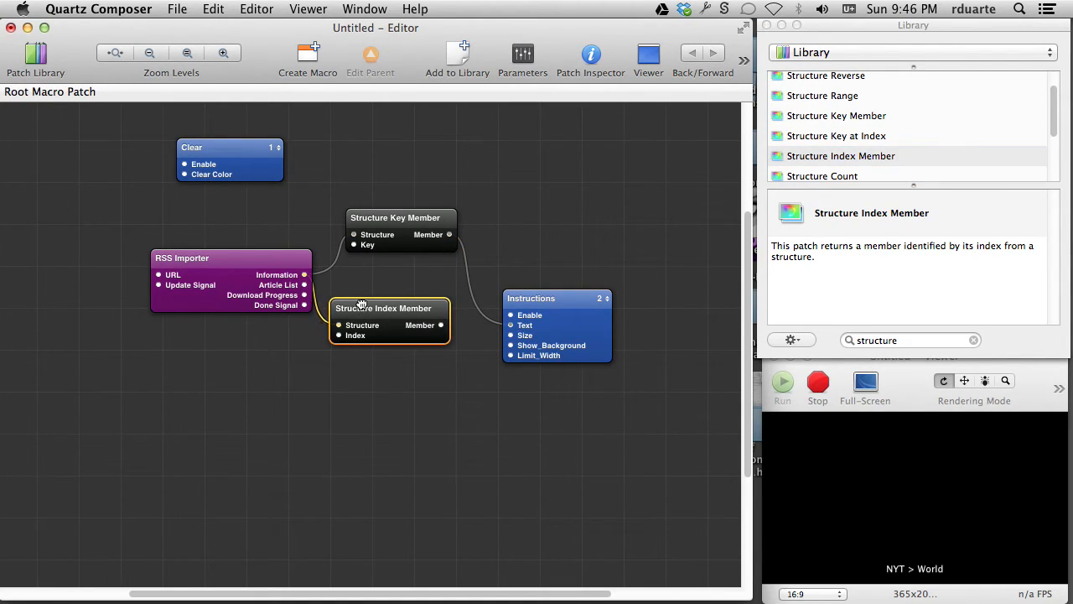
click(387, 307)
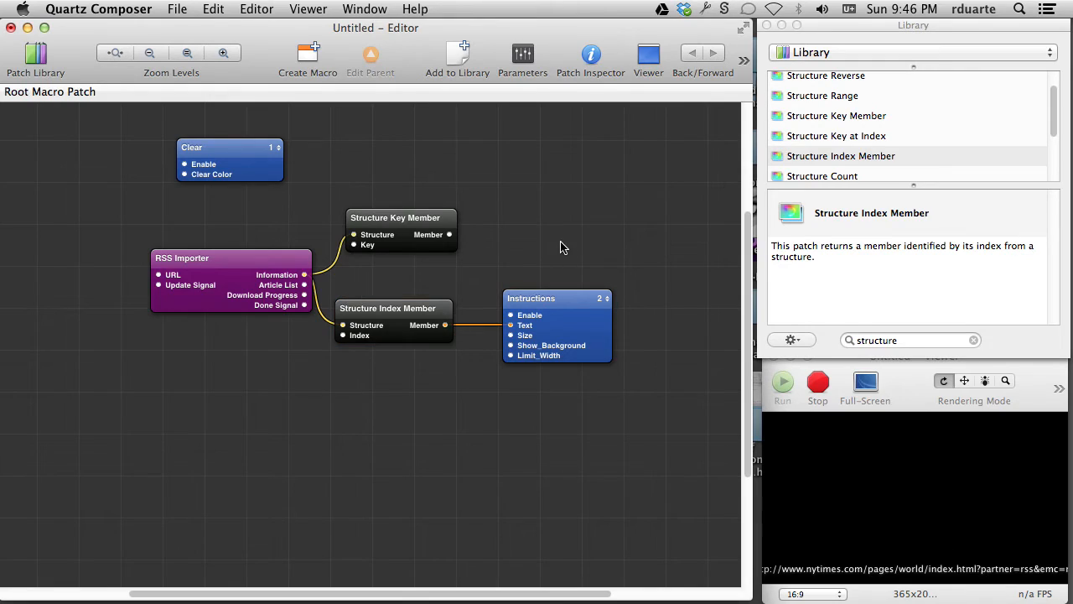
click(388, 308)
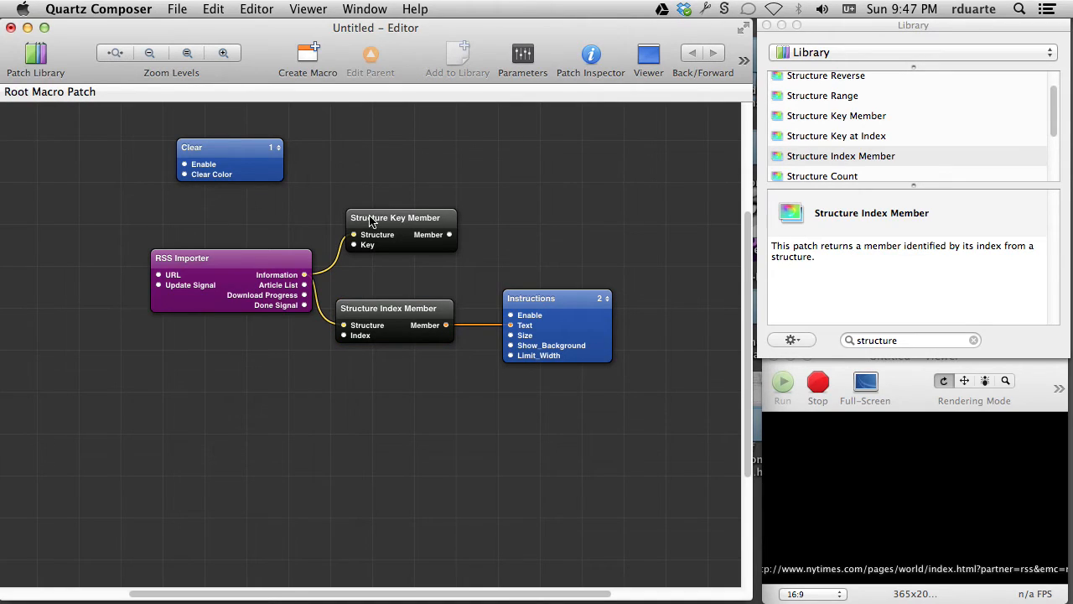
- Select the Structure Key Member patch and delete it from the canvas
click(385, 230)
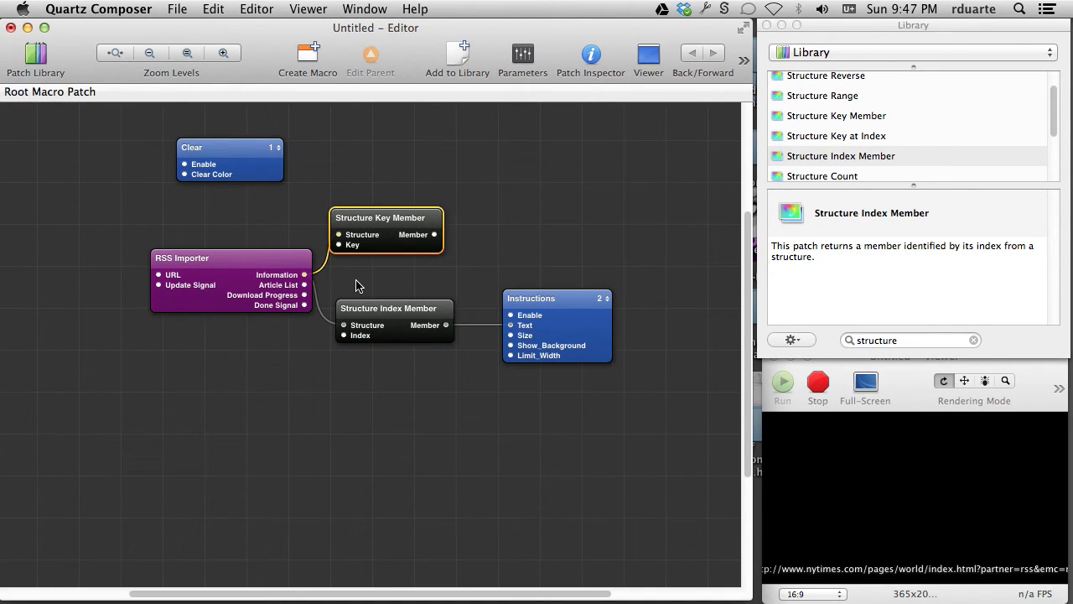
click(388, 308)
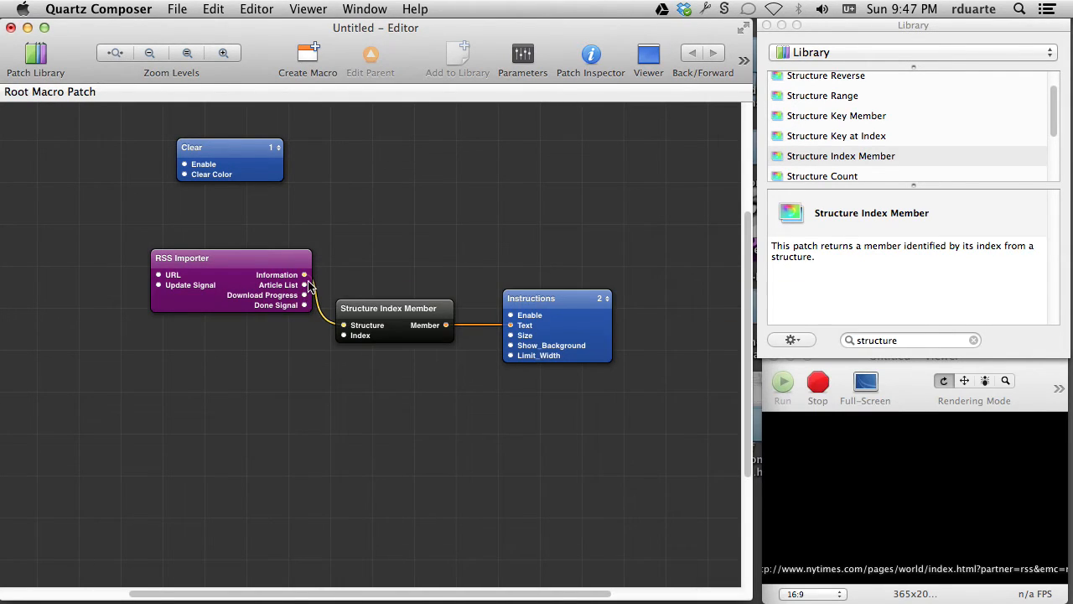
mouse_move(304, 285)
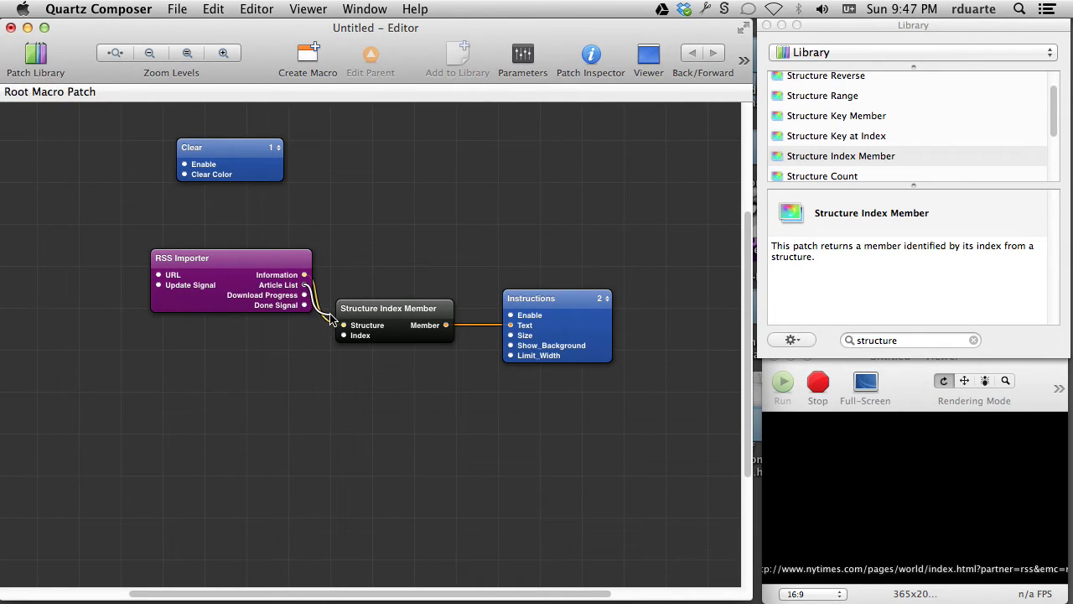
- Move Instructions right and chain Index Member into Key Member into Instructions Text
double_click(360, 335)
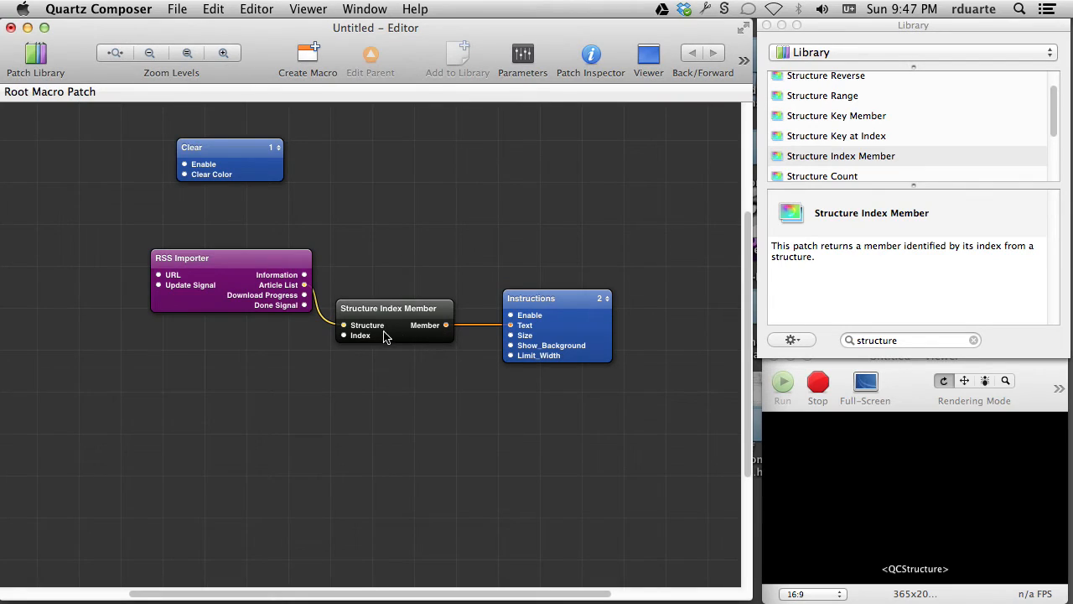
mouse_move(344, 336)
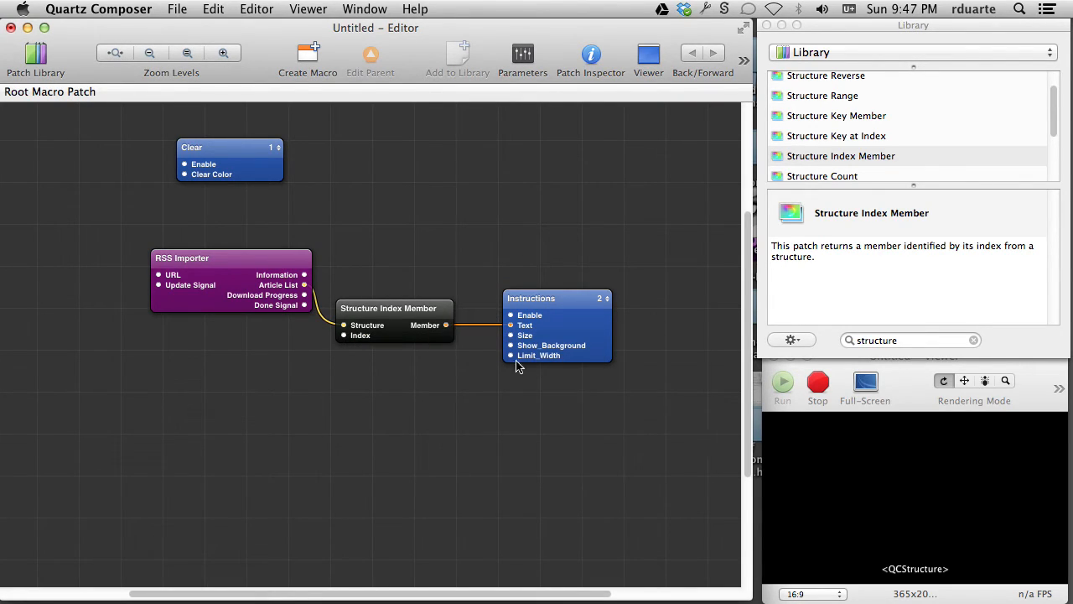
mouse_move(931, 580)
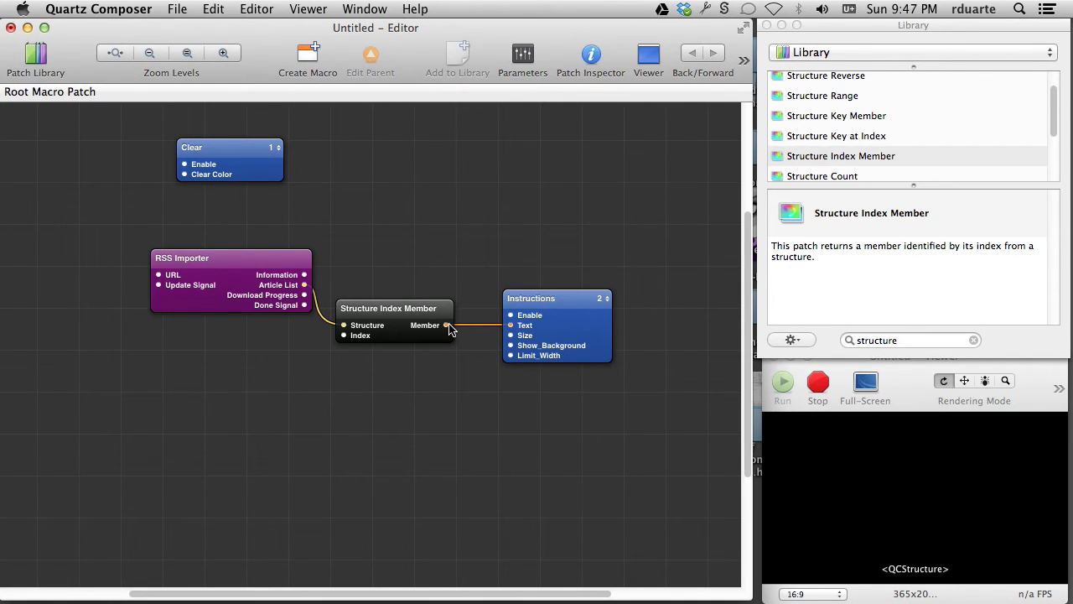
mouse_move(446, 326)
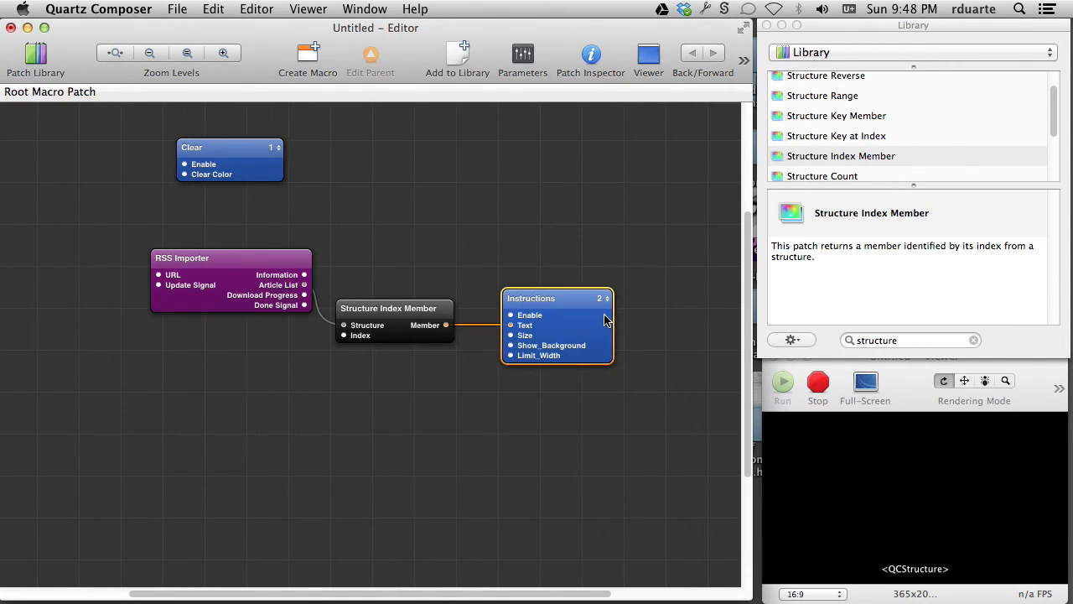
drag(531, 297, 608, 298)
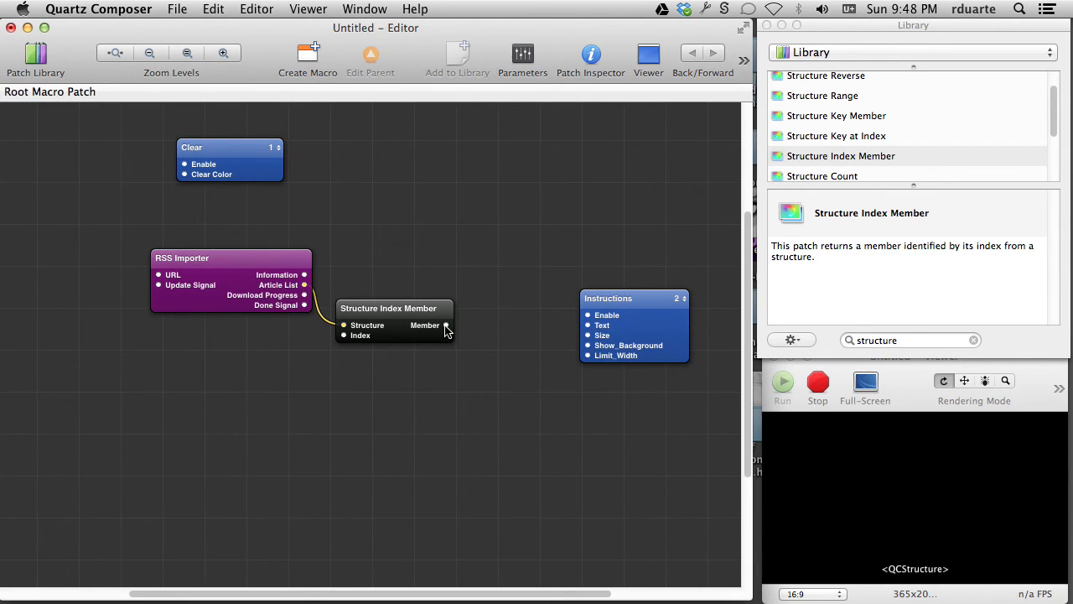
mouse_move(444, 326)
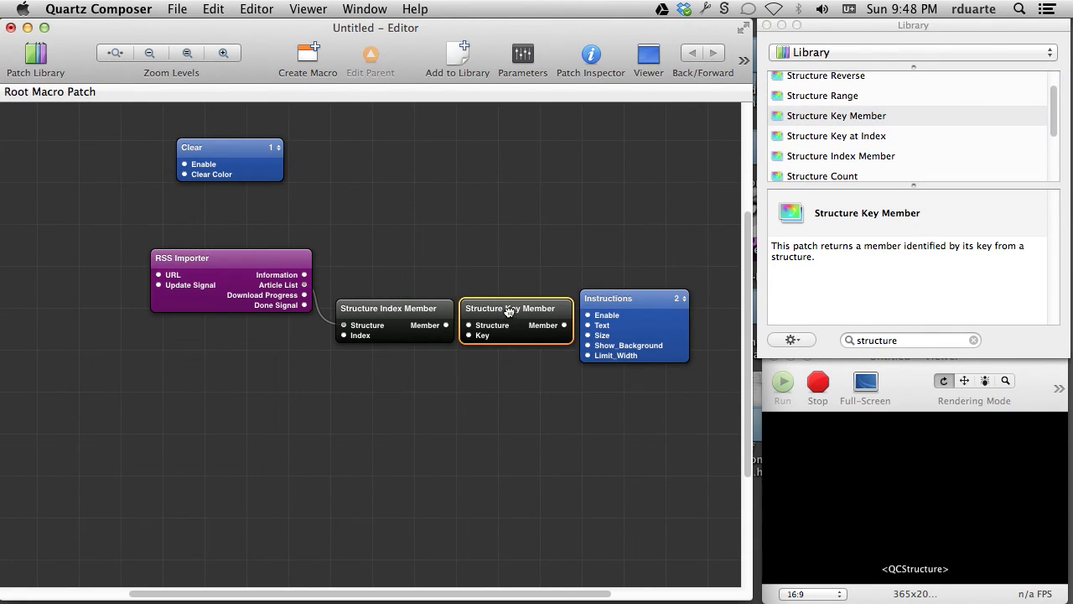
text(tt)
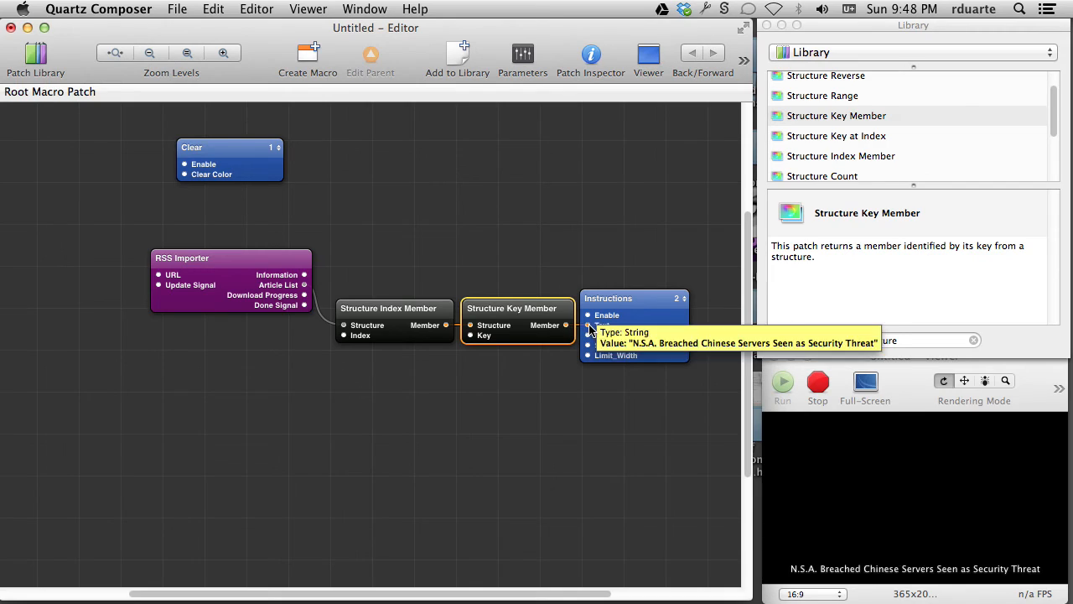
mouse_move(234, 212)
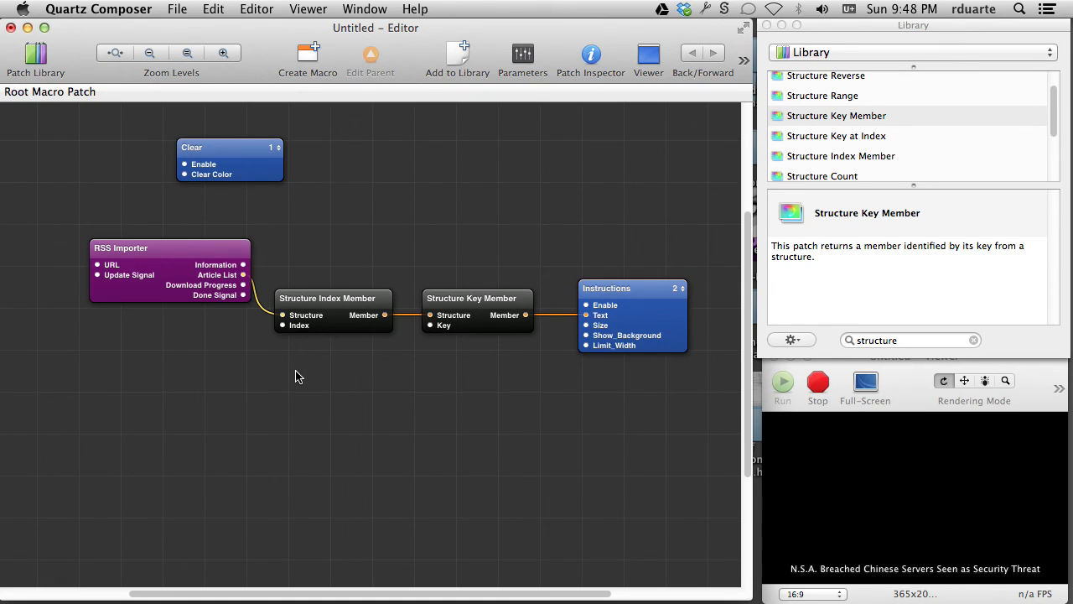
- Search the patch library for the Counter and Keyboard patches
click(909, 340)
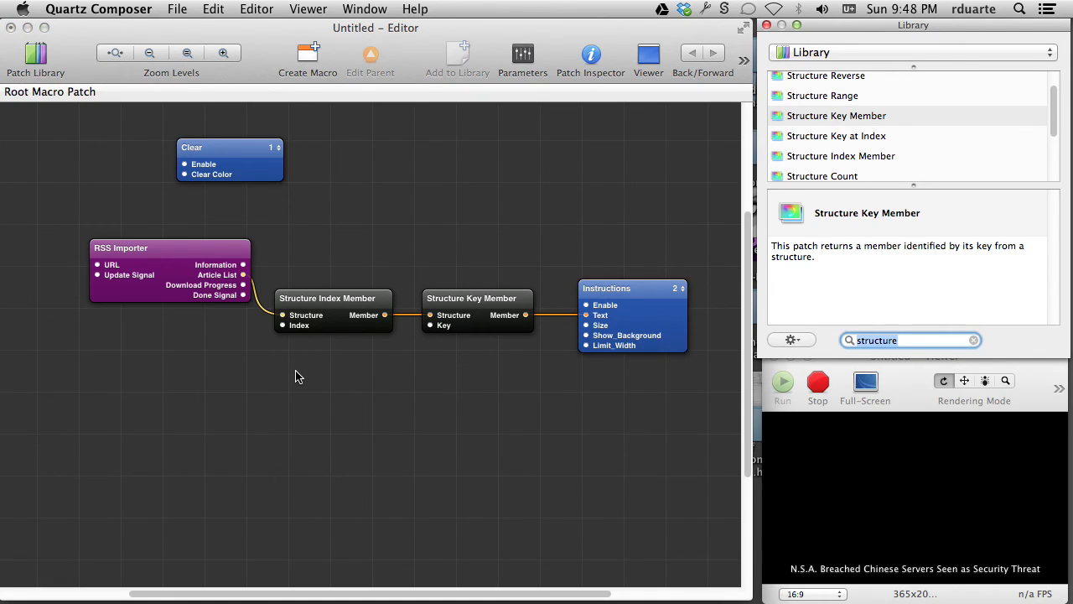
text(count)
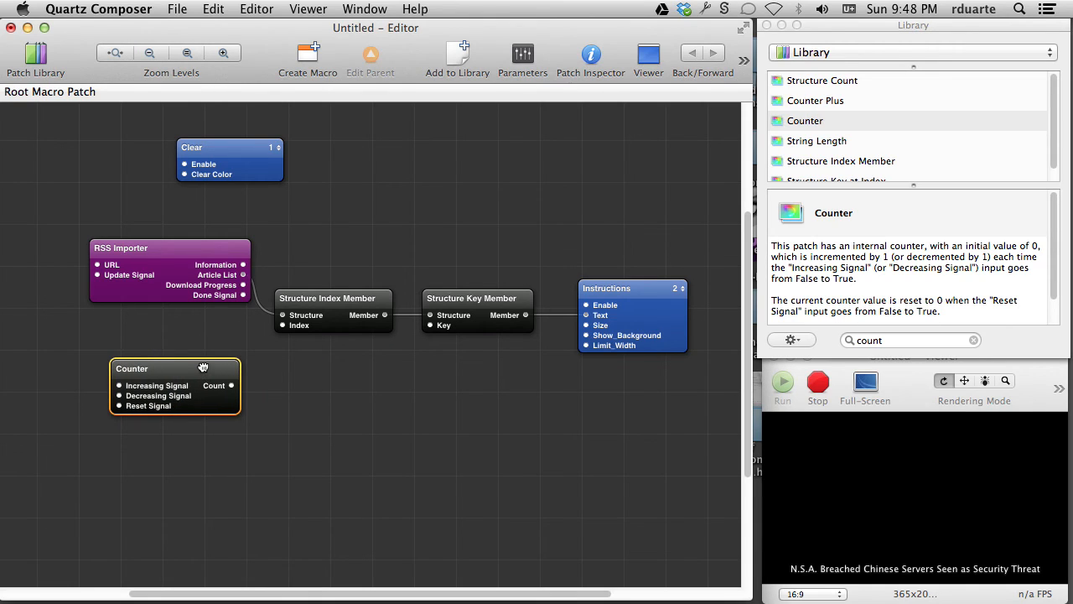
text(keybo)
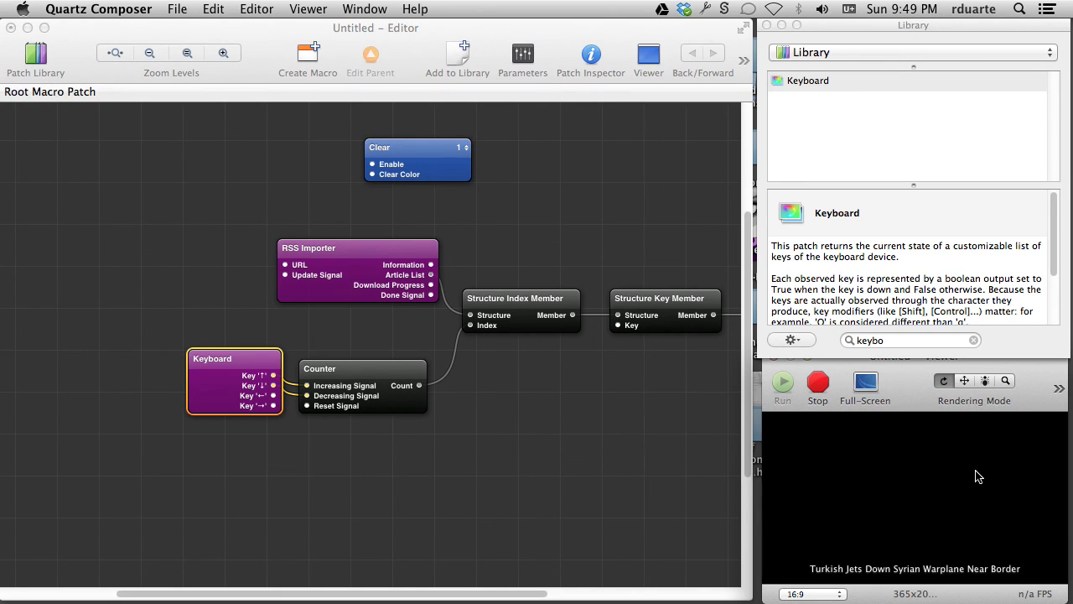
mouse_move(678, 394)
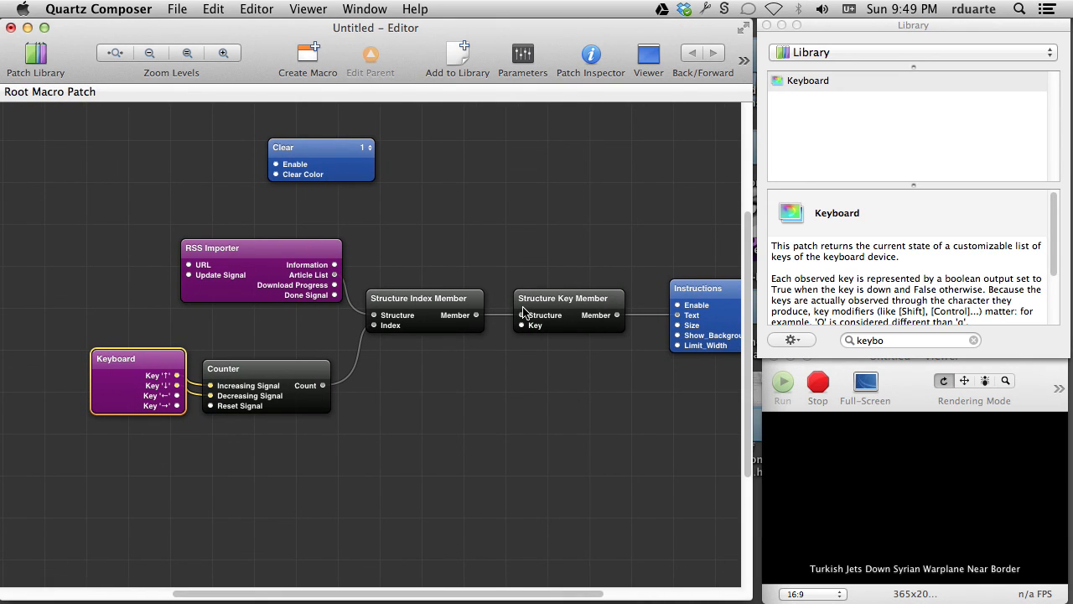
mouse_move(591, 538)
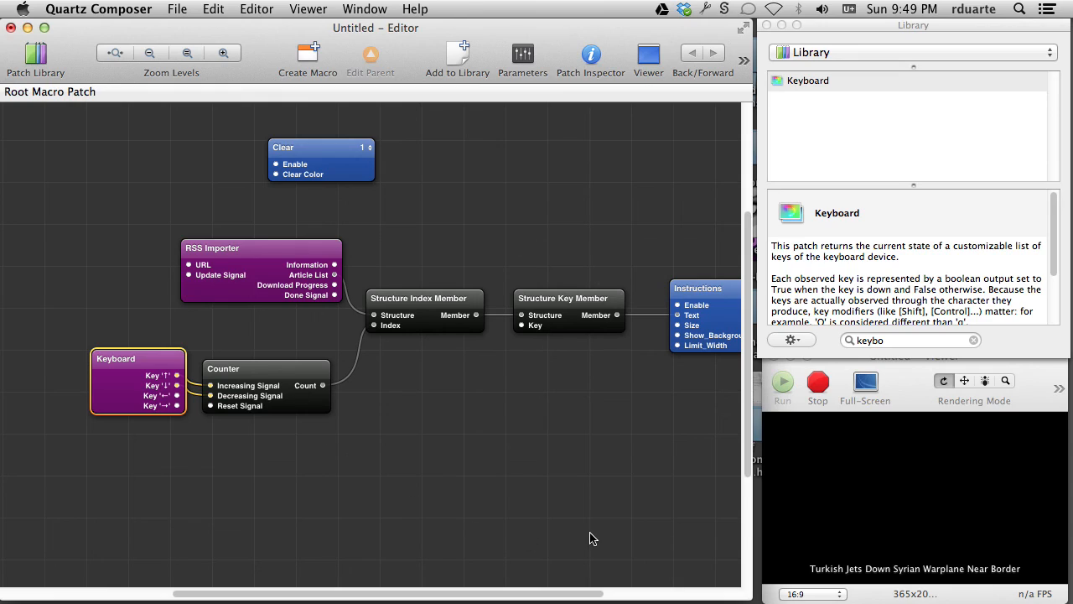